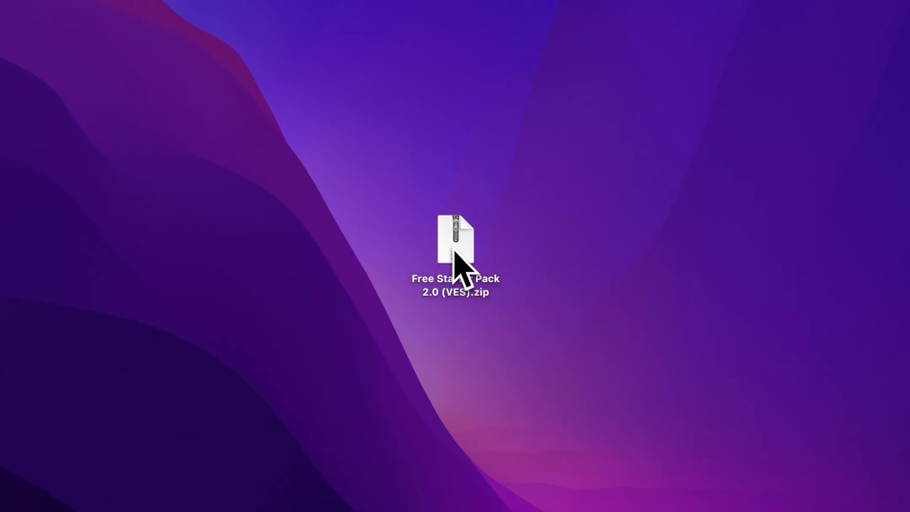
Extract the starter pack zip, preview its instructions PDF, and select all fonts in the Font folder.
double_click(454, 238)
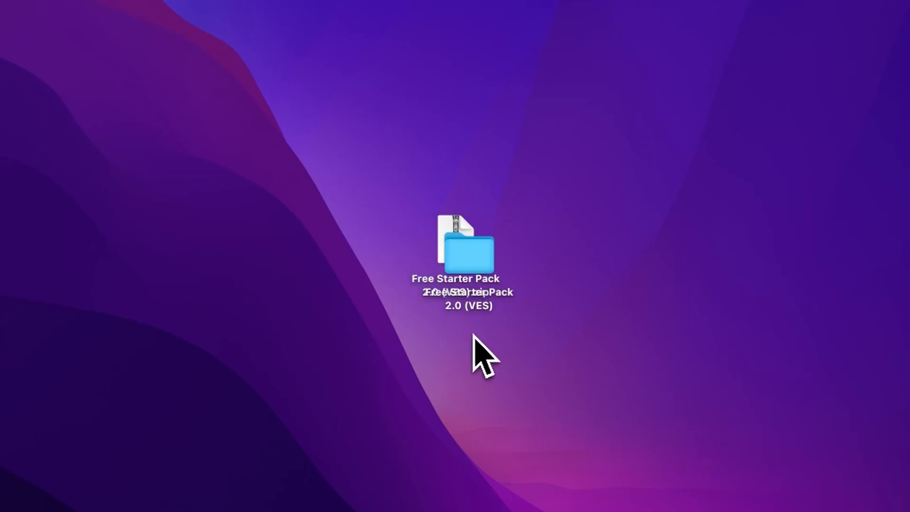
double_click(469, 255)
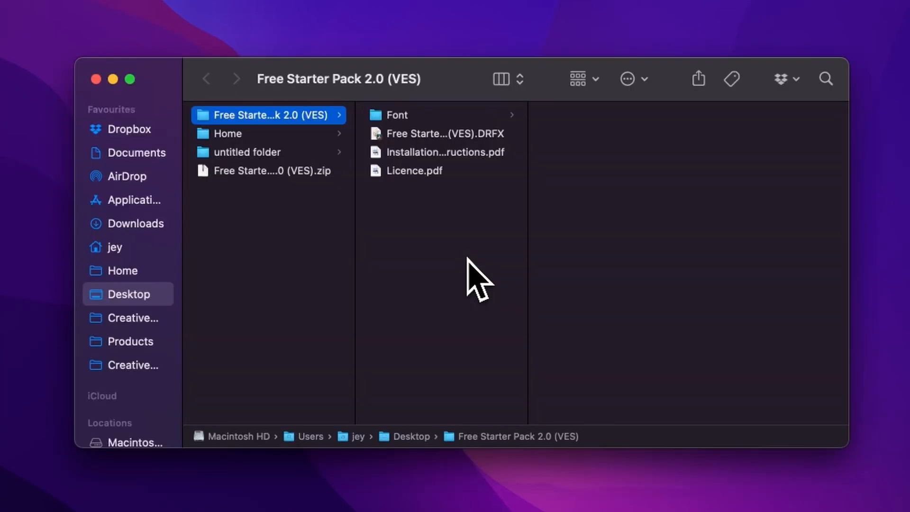
left_click(433, 152)
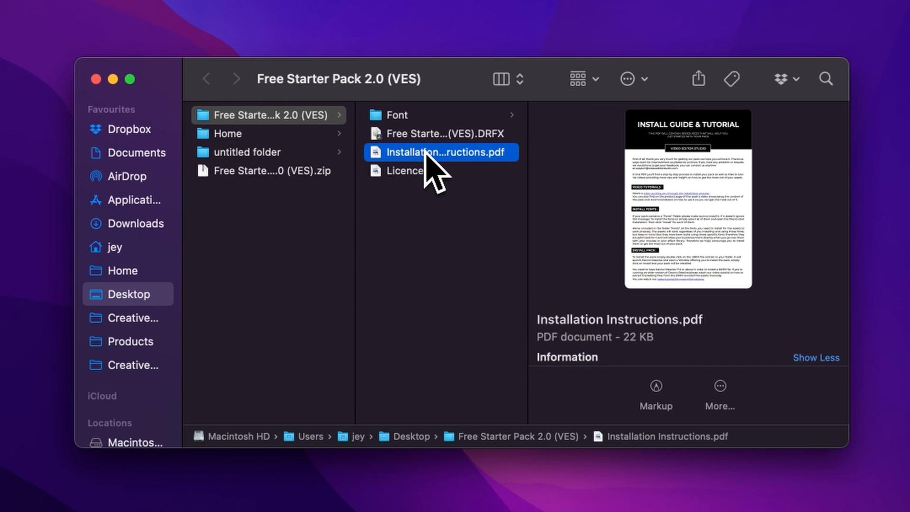
left_click(397, 115)
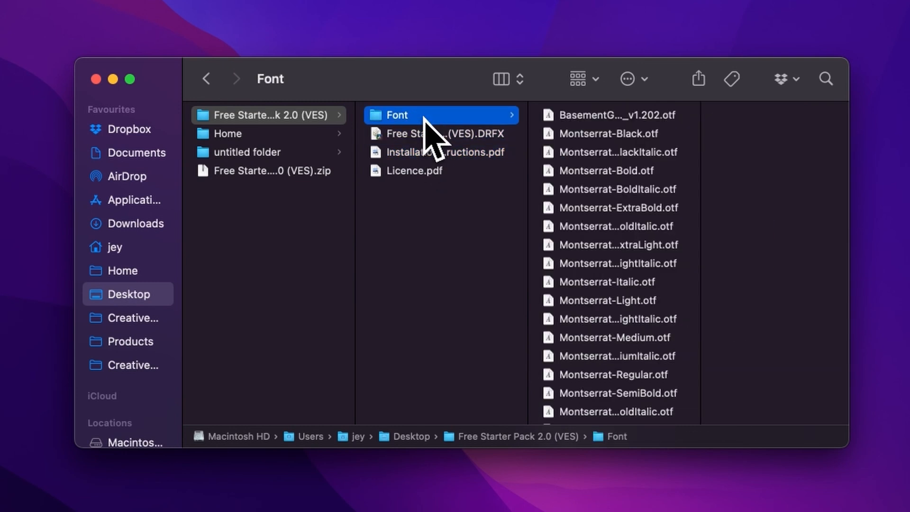
mouse_move(595, 138)
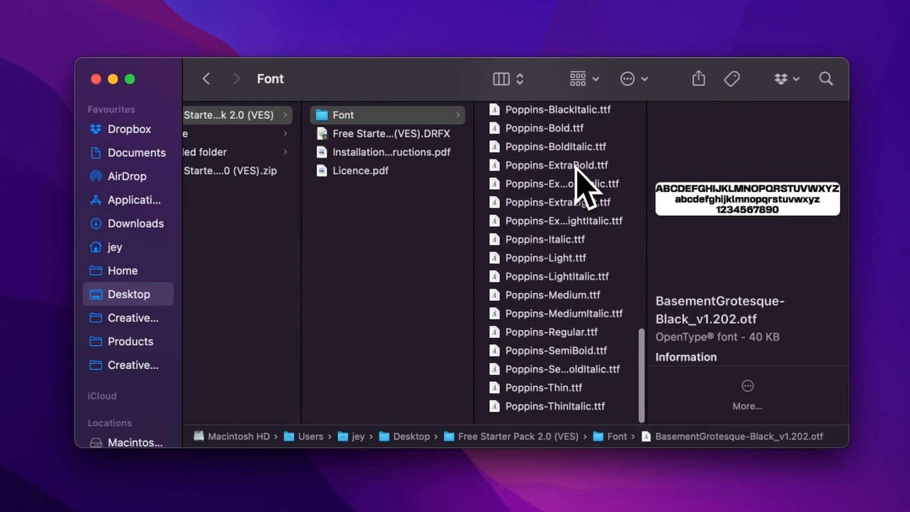
key("cmd+a")
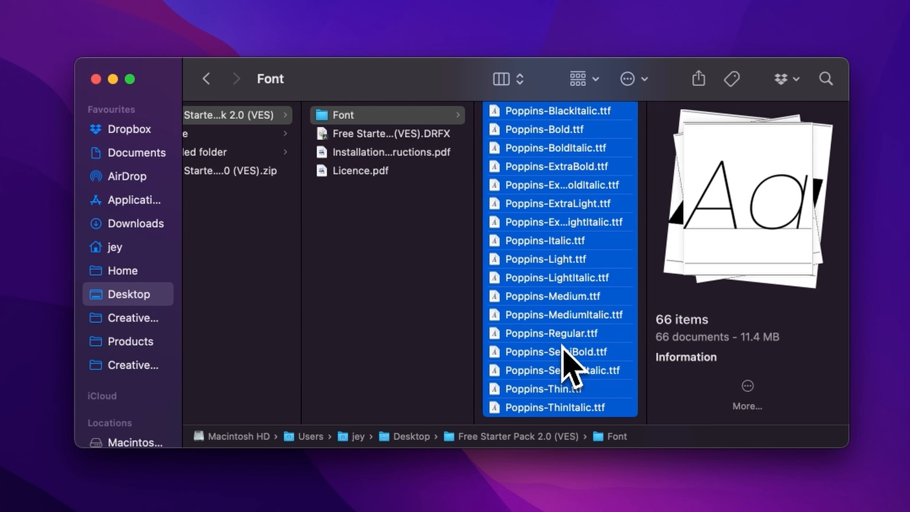
mouse_move(576, 318)
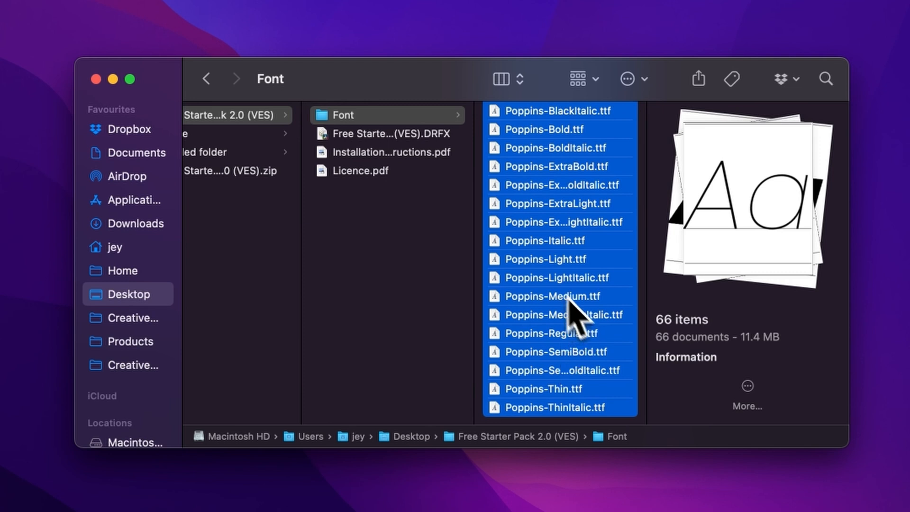
mouse_move(451, 166)
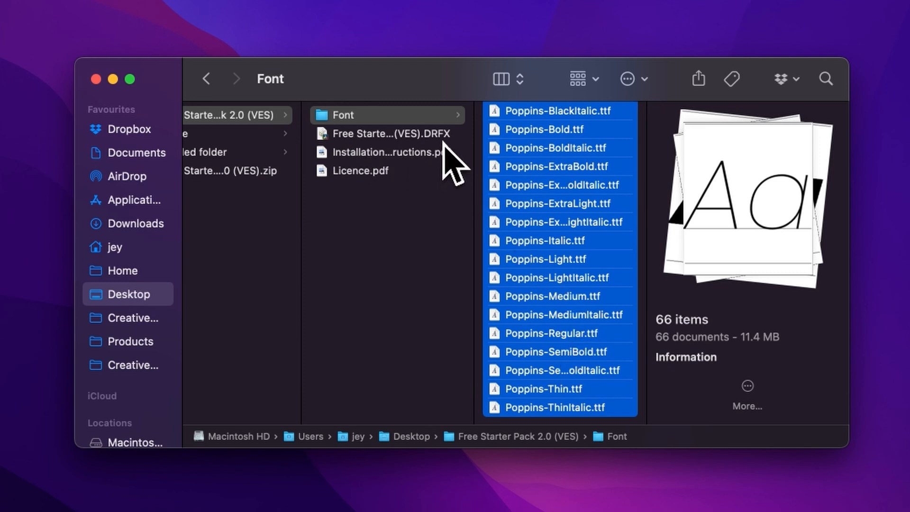
mouse_move(583, 360)
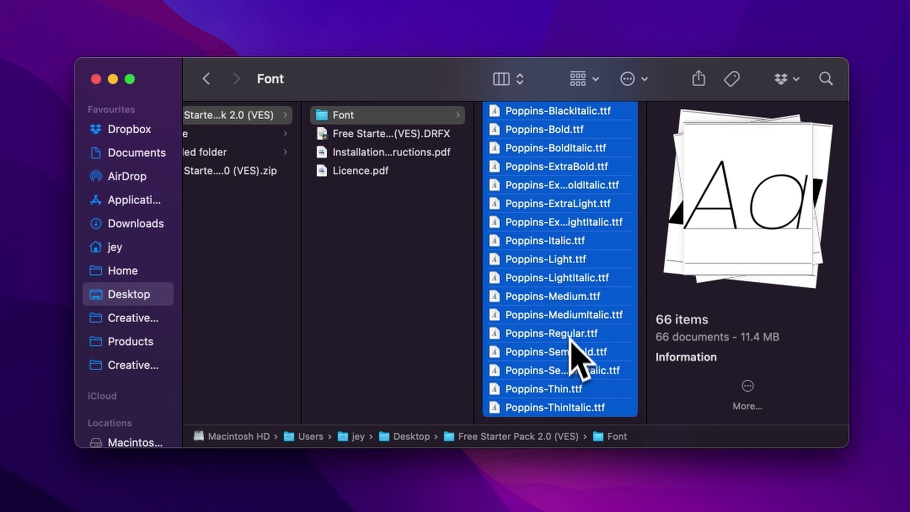
mouse_move(410, 151)
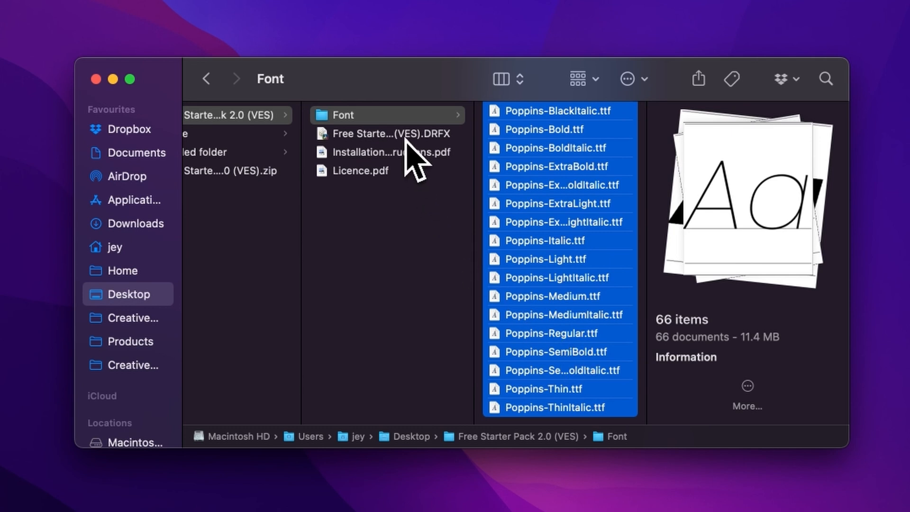
mouse_move(440, 161)
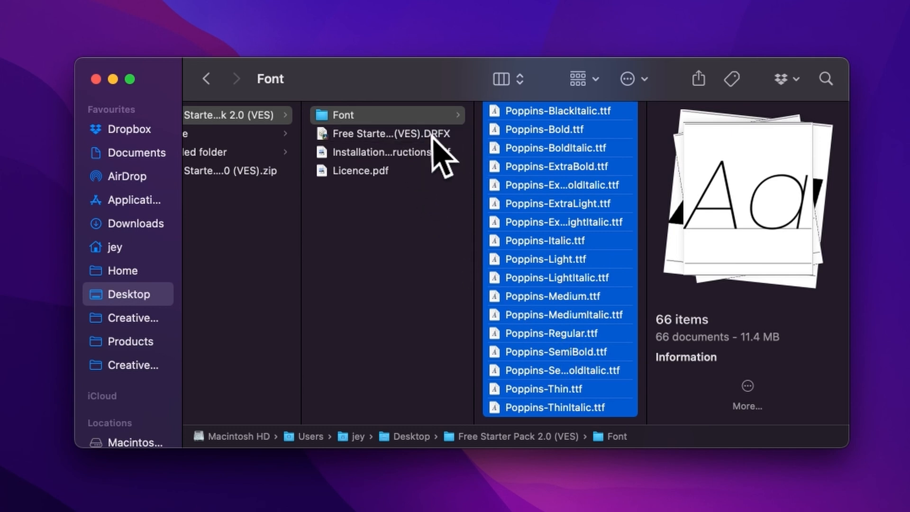
Install the Free Starter Pack 2.0 DRFX bundle, overwriting the existing bundle.
double_click(404, 133)
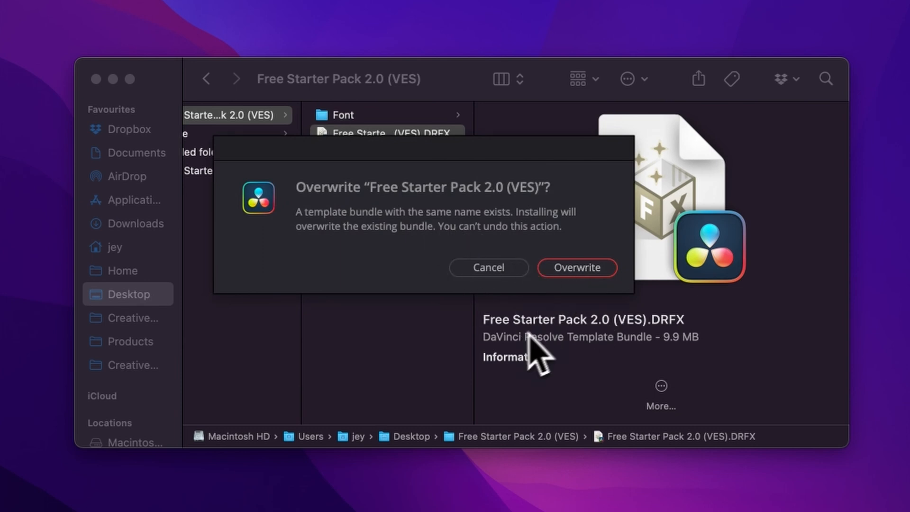
mouse_move(560, 299)
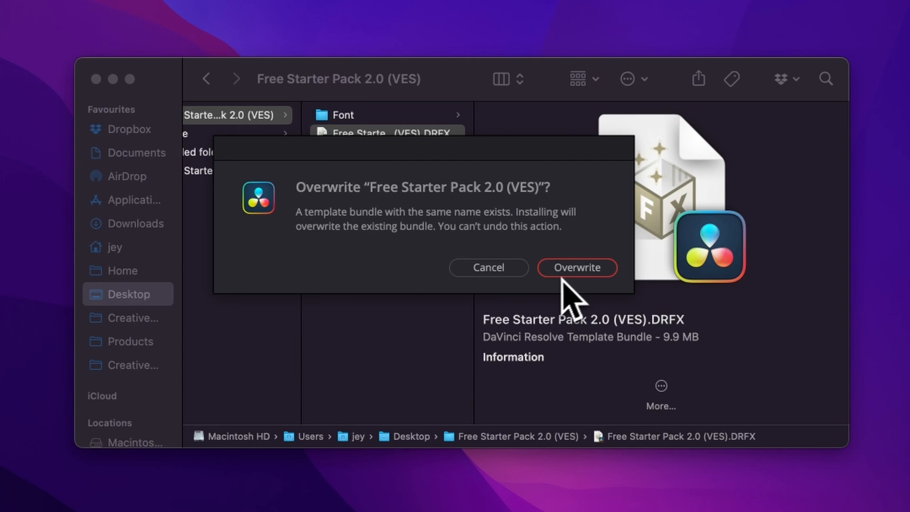
mouse_move(632, 299)
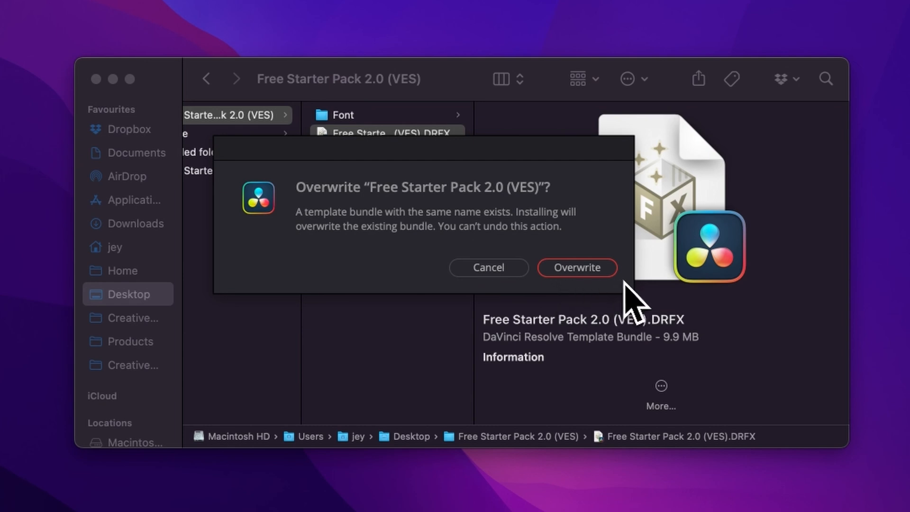
mouse_move(600, 306)
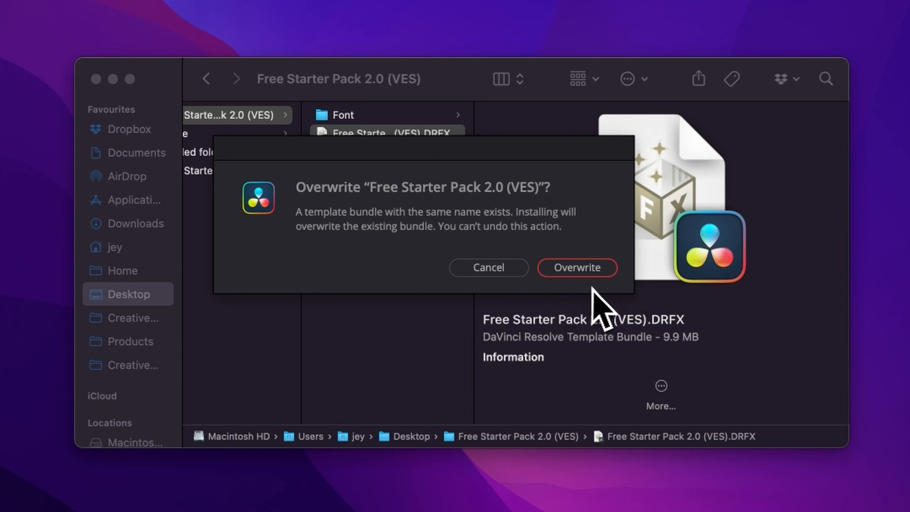
left_click(576, 267)
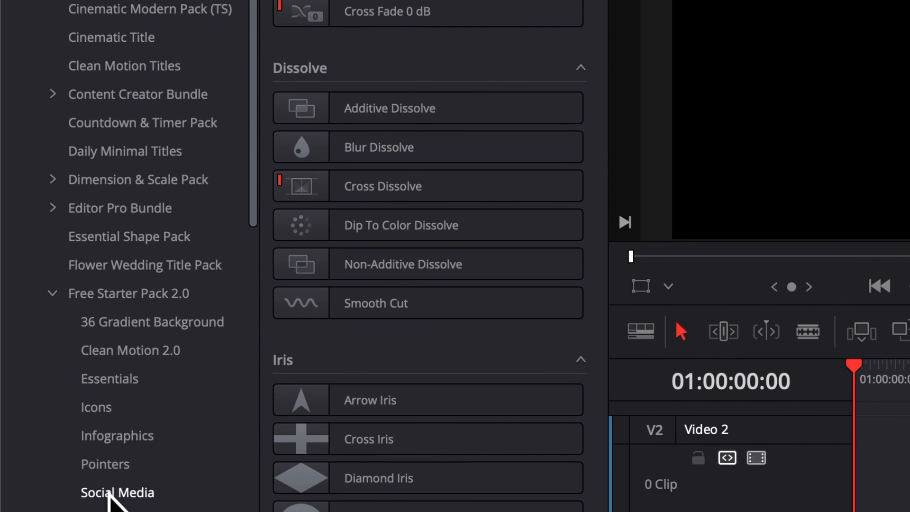
Show the pack's Social Media titles and place New YouTube Like Button on track V1.
left_click(118, 493)
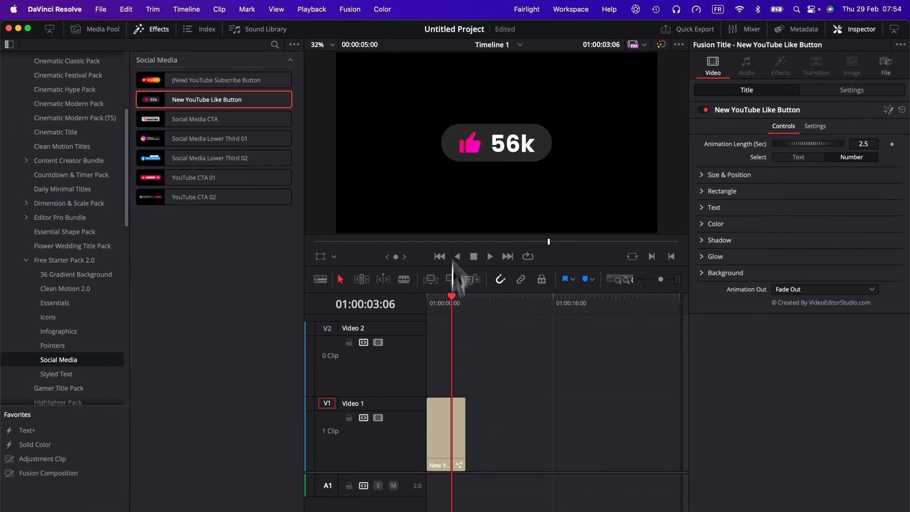
Play the like-button title from the timeline start through to its end, then deselect it.
left_click(311, 8)
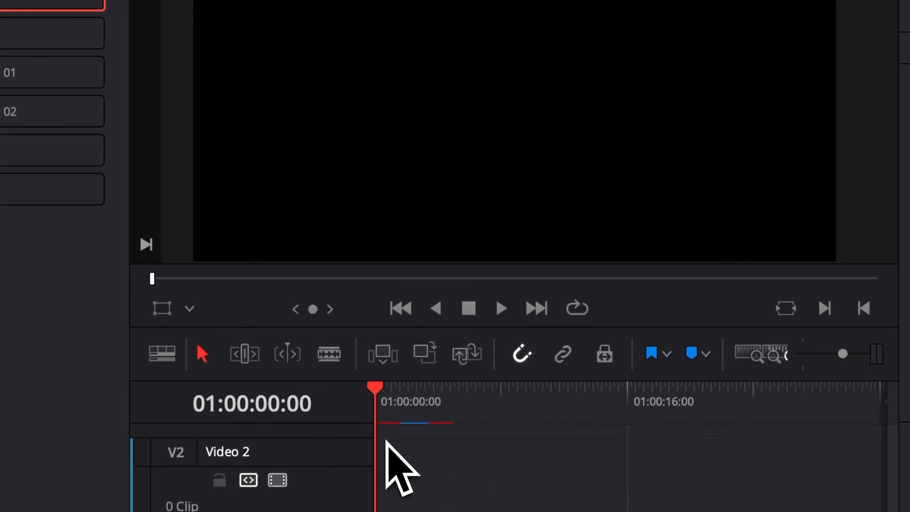
left_click(501, 310)
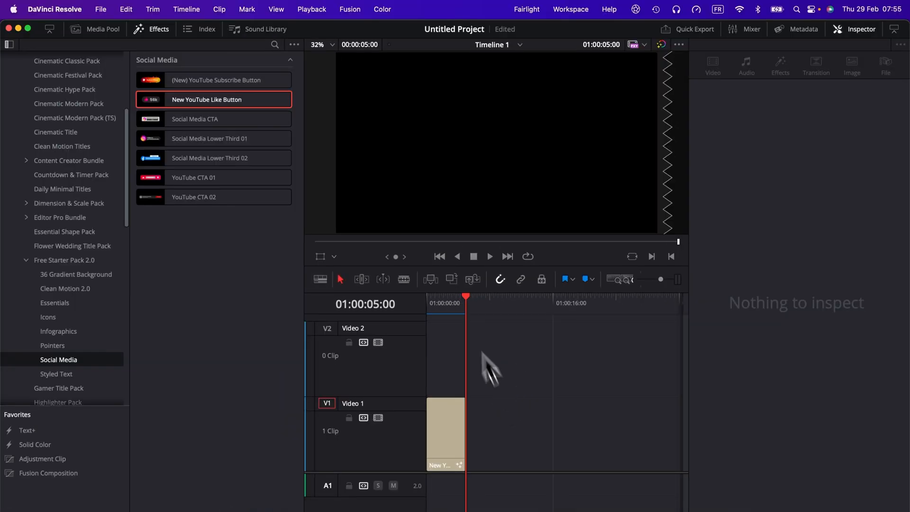
left_click(312, 9)
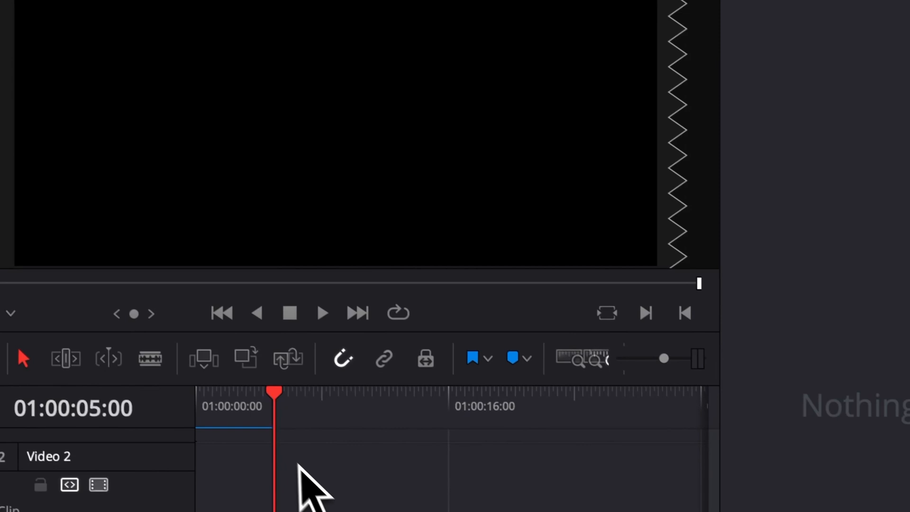
Choose a viewer display option before selecting the title clip for its Inspector controls.
left_click(513, 89)
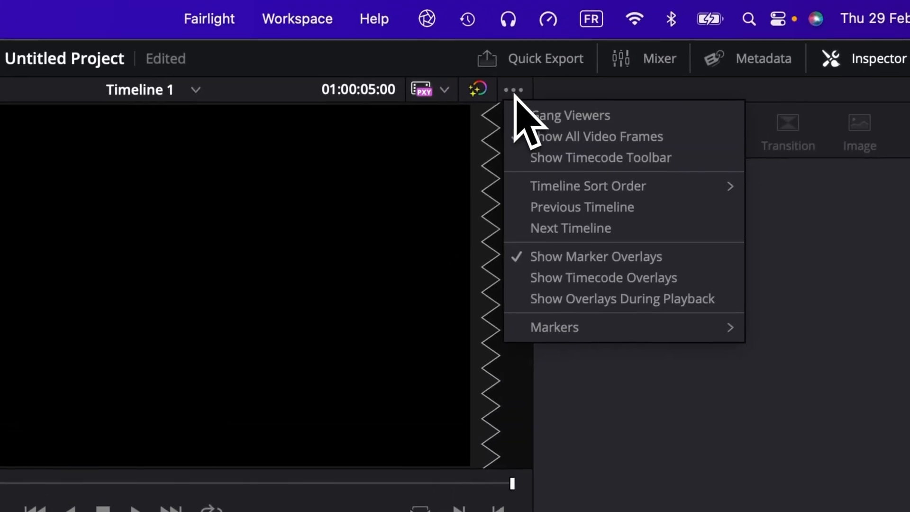
left_click(597, 136)
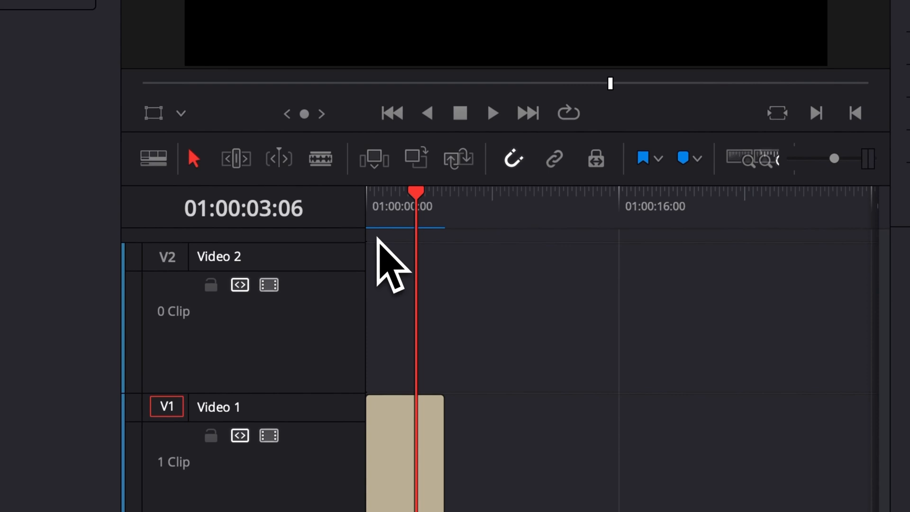
mouse_move(457, 235)
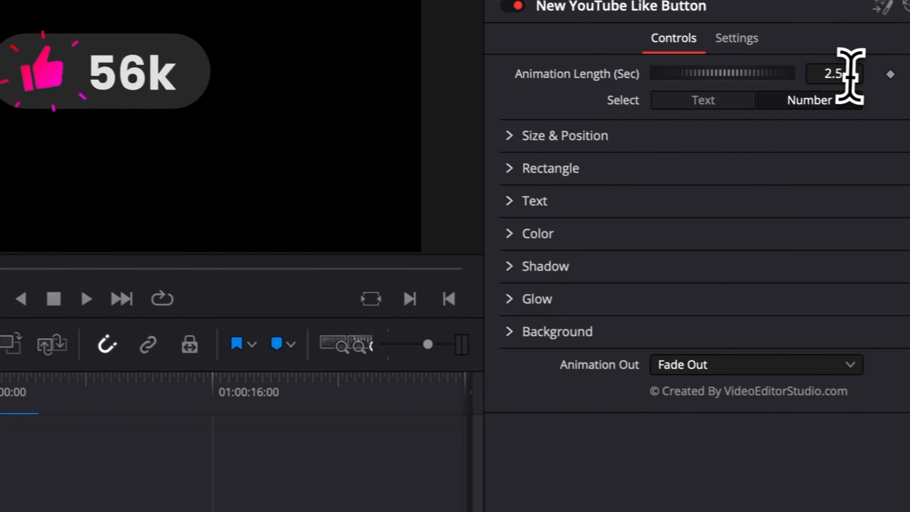
Set the title's Animation Length (Sec) to 2.5 in the Inspector Controls.
left_click(832, 74)
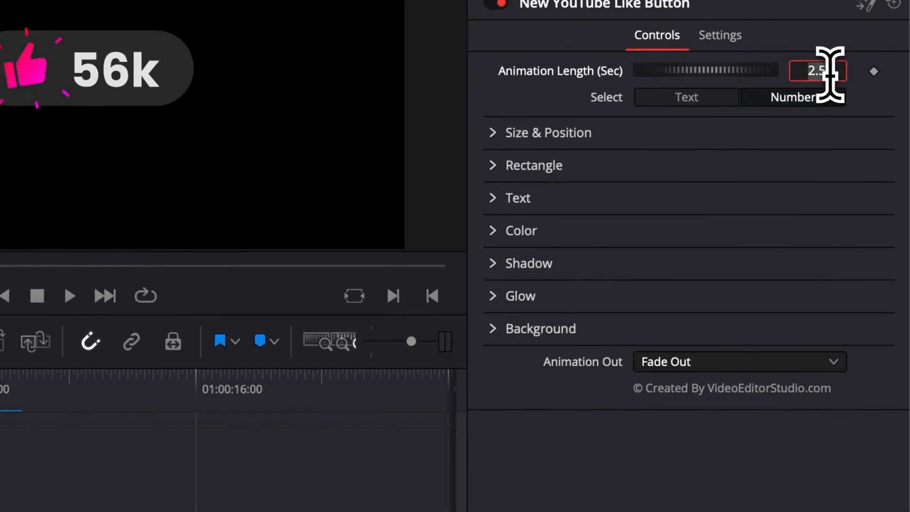
mouse_move(825, 106)
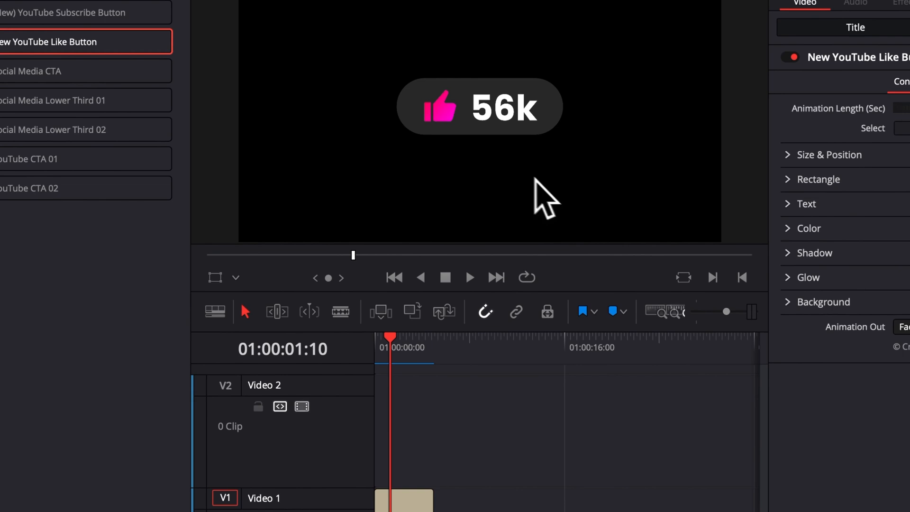
mouse_move(510, 135)
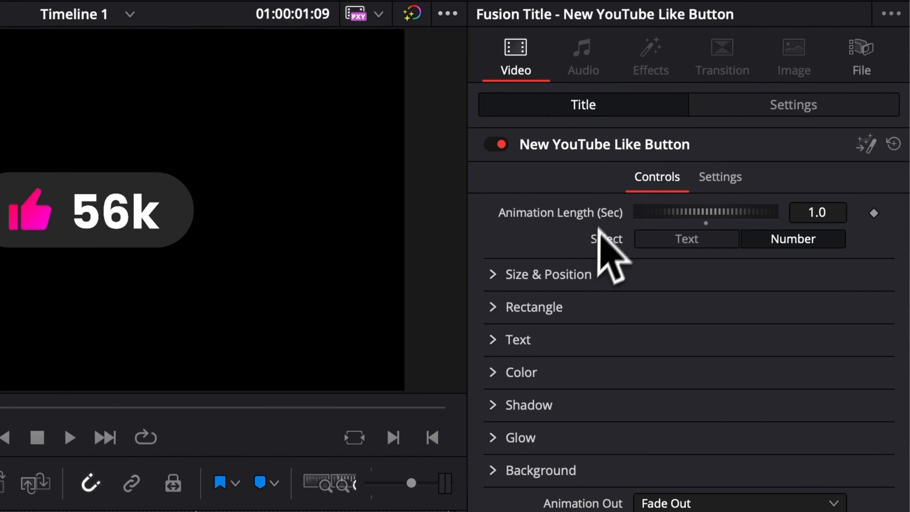
mouse_move(578, 239)
type("2.5")
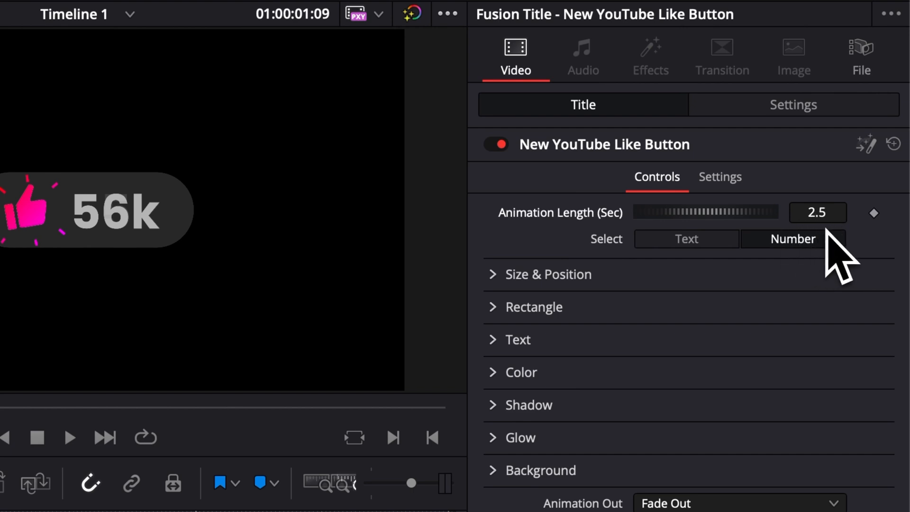
mouse_move(720, 275)
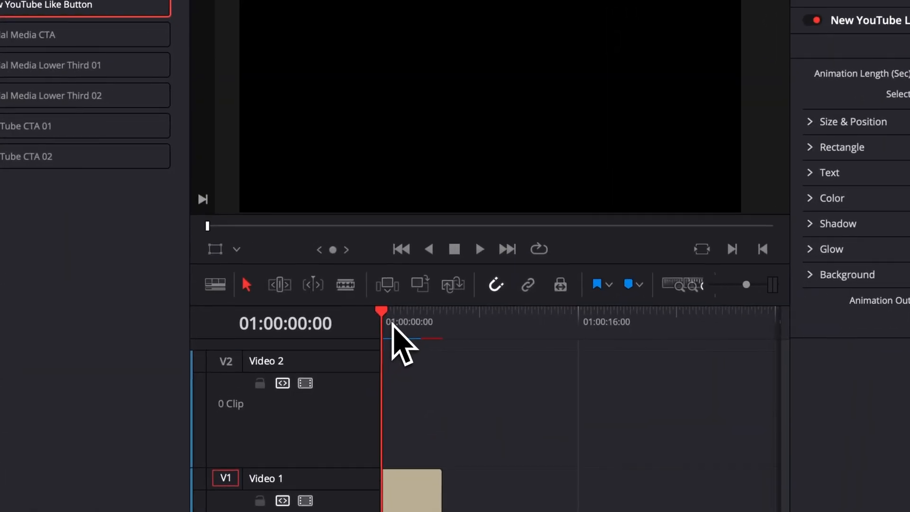
left_click(479, 250)
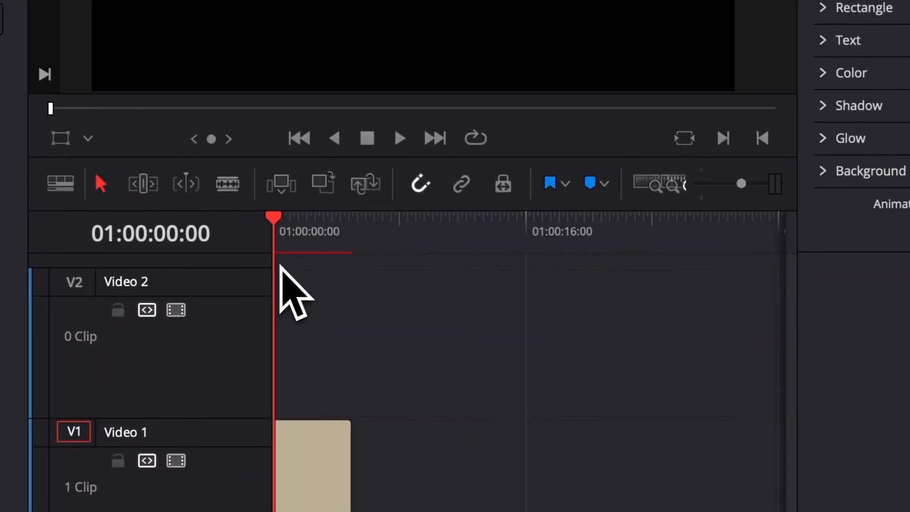
left_click(400, 138)
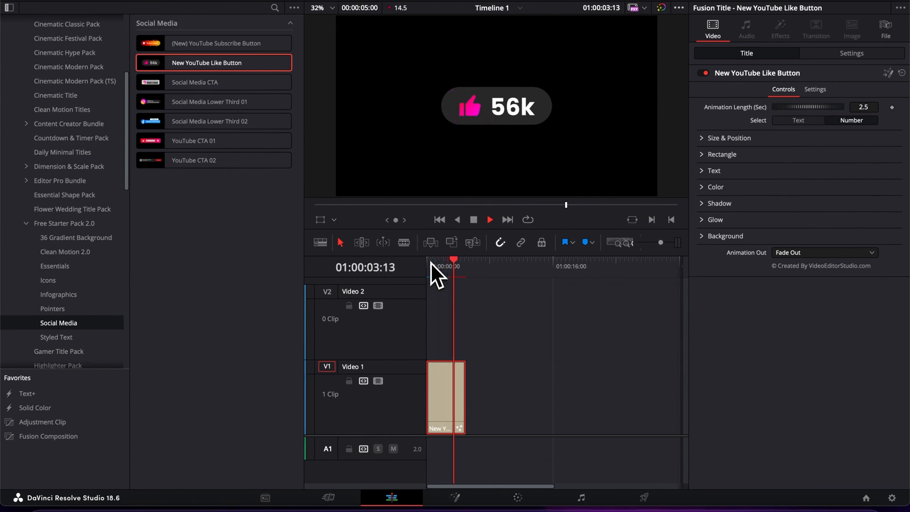
Move the Like button lower in the frame and make its rectangle slightly transparent.
left_click(460, 268)
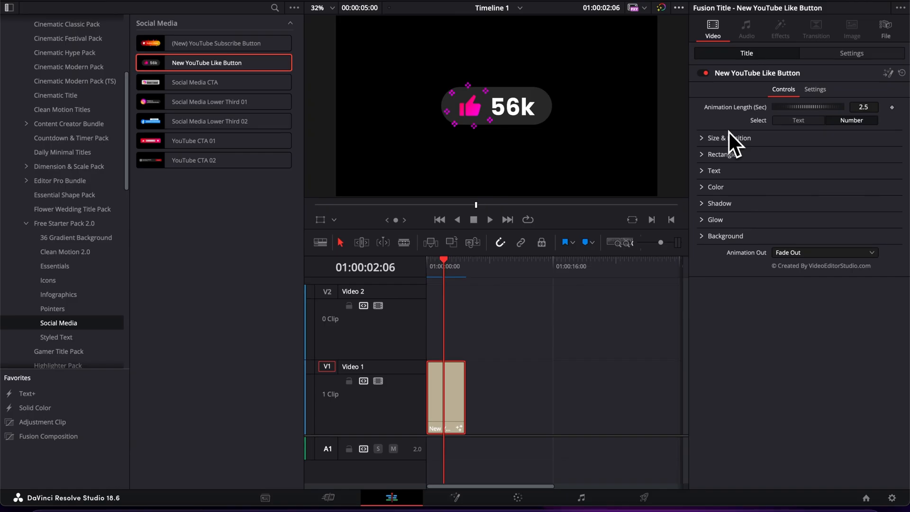
left_click(715, 138)
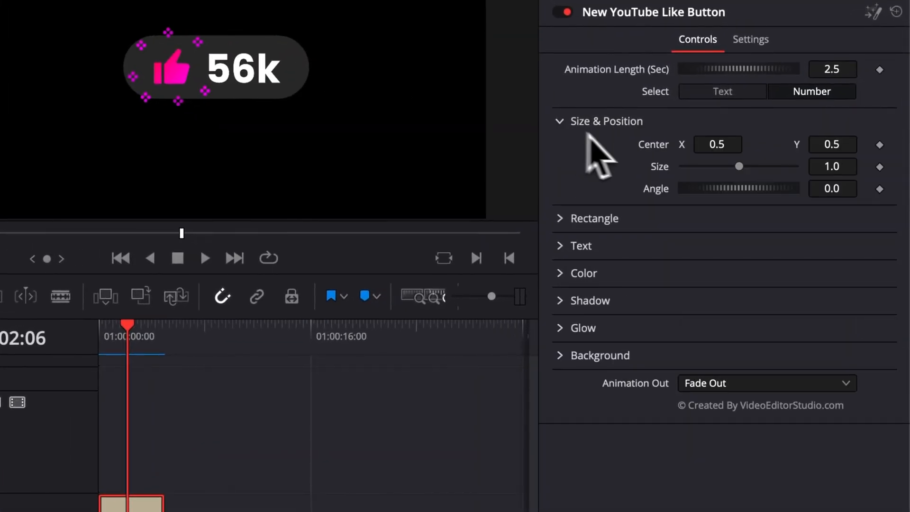
left_click_drag(739, 167, 728, 167)
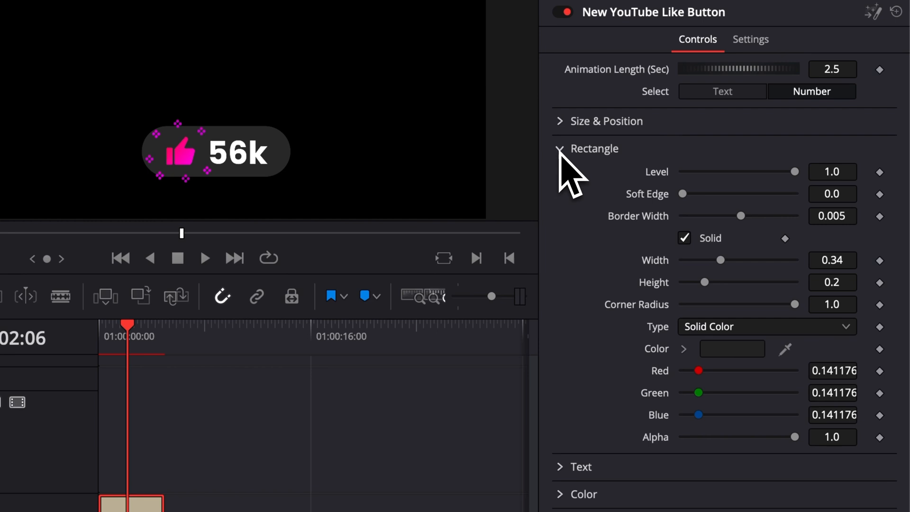
mouse_move(801, 193)
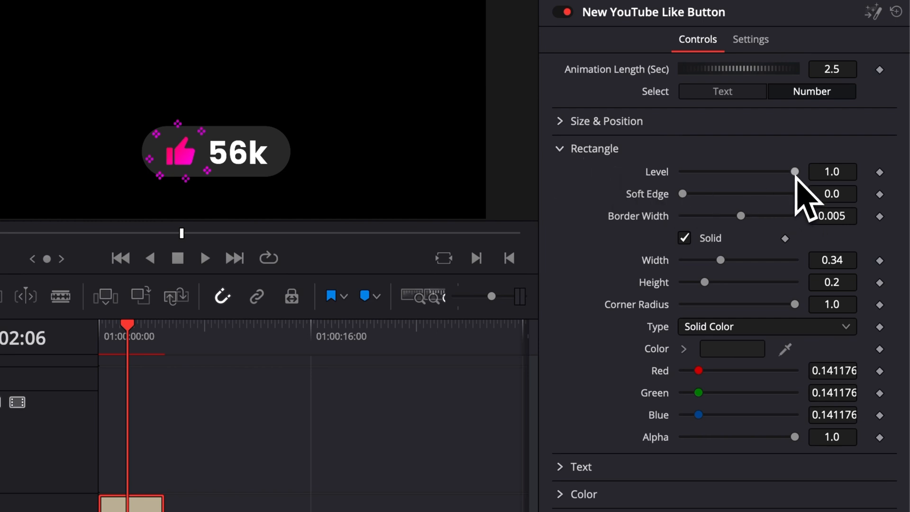
left_click_drag(795, 172, 749, 171)
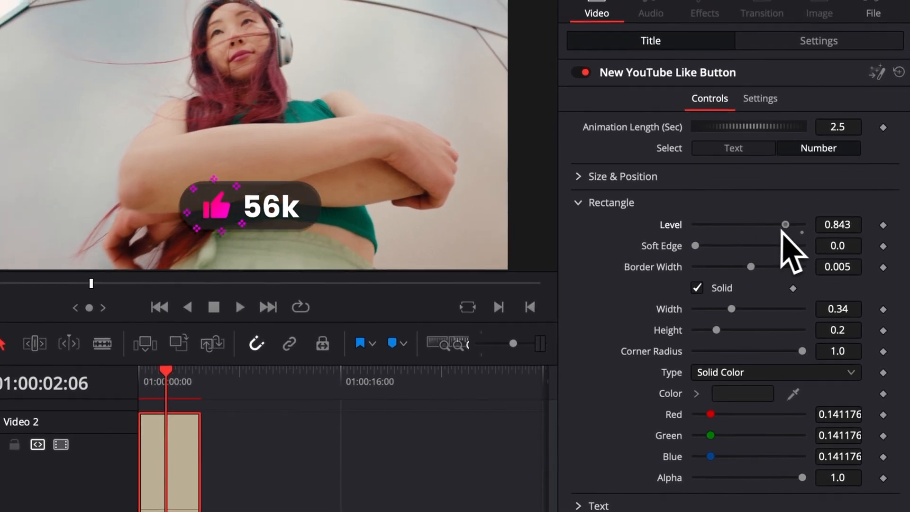
Test the rectangle's border width and Solid outline, then reduce its Corner Radius for squarer corners.
left_click_drag(784, 225, 801, 224)
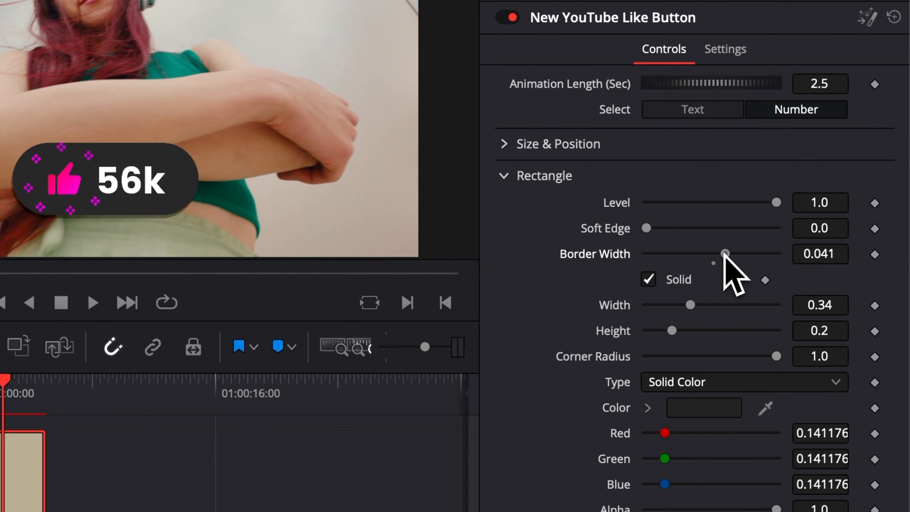
left_click_drag(726, 254, 732, 254)
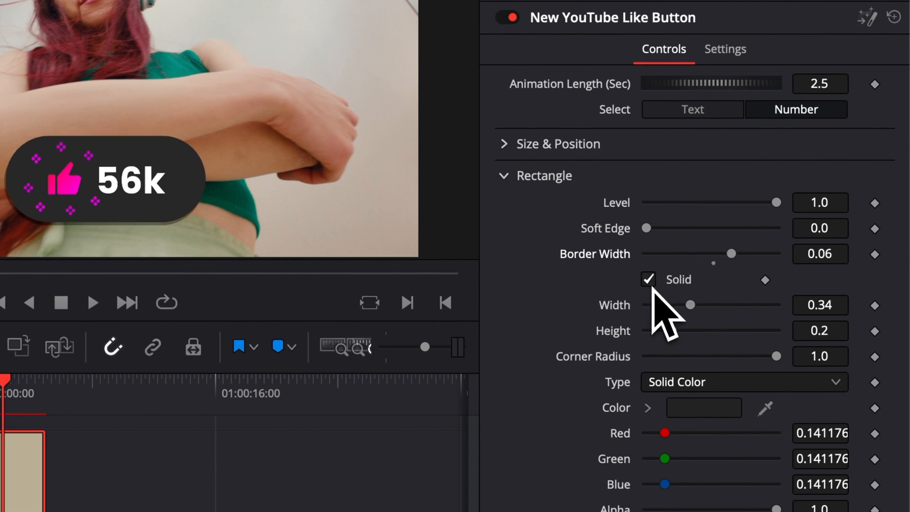
left_click(649, 278)
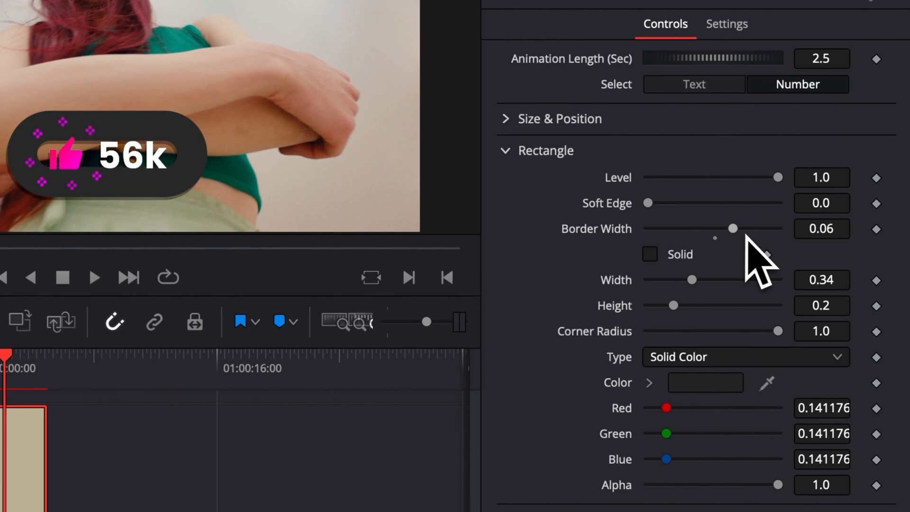
left_click_drag(731, 229, 713, 228)
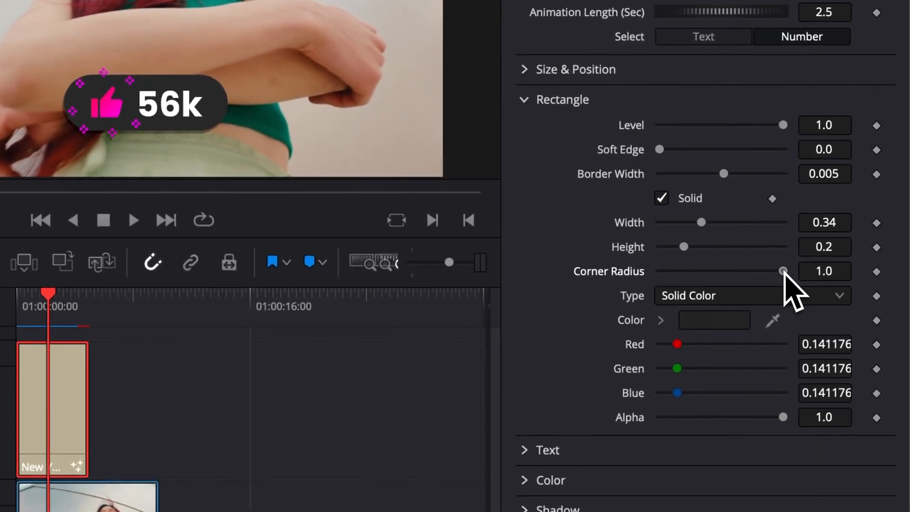
left_click_drag(781, 271, 680, 271)
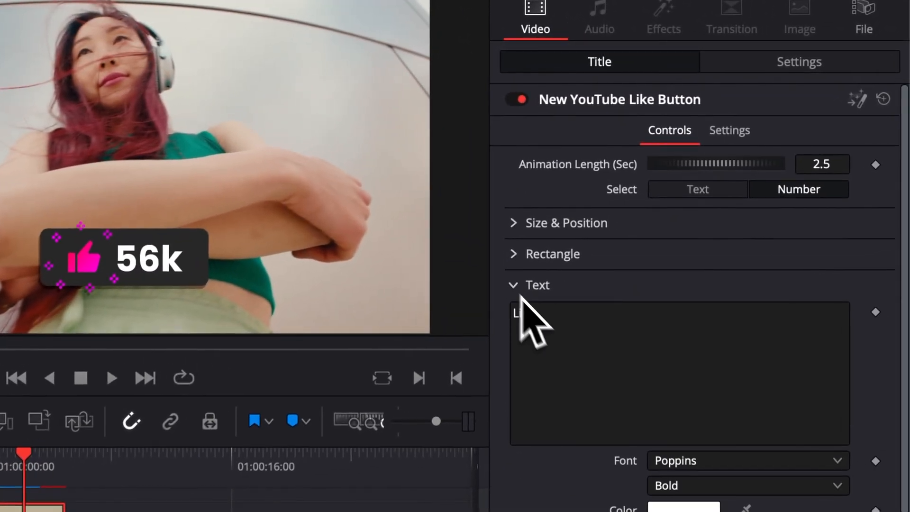
Enter Like as the label text and change the count text so the button shows 13k.
type("Like")
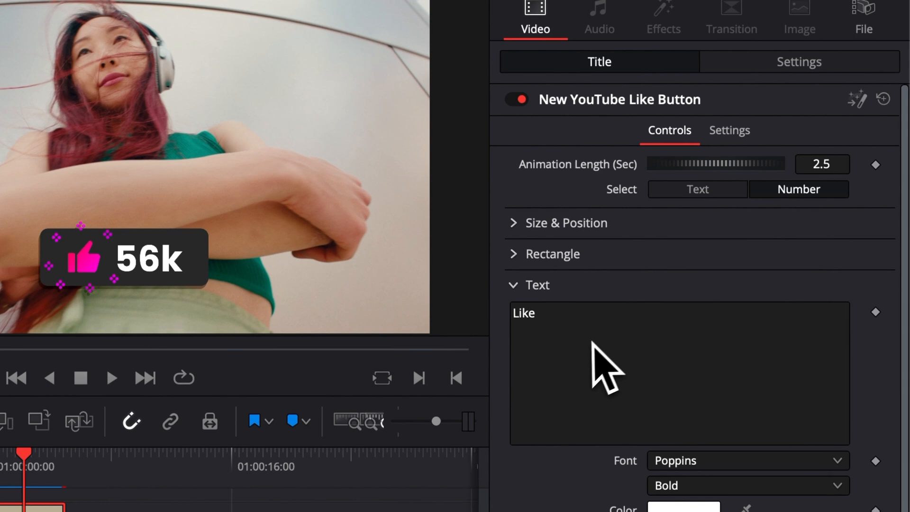
scroll("down", 3)
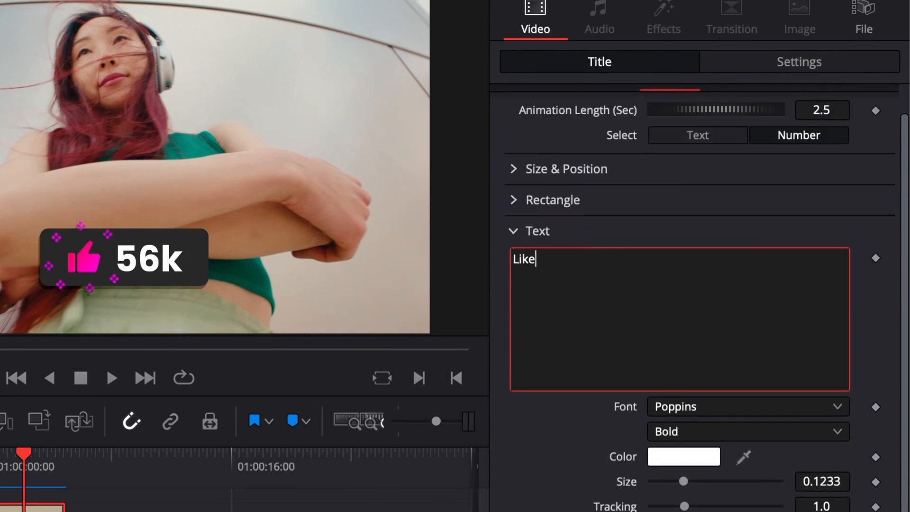
left_click(698, 134)
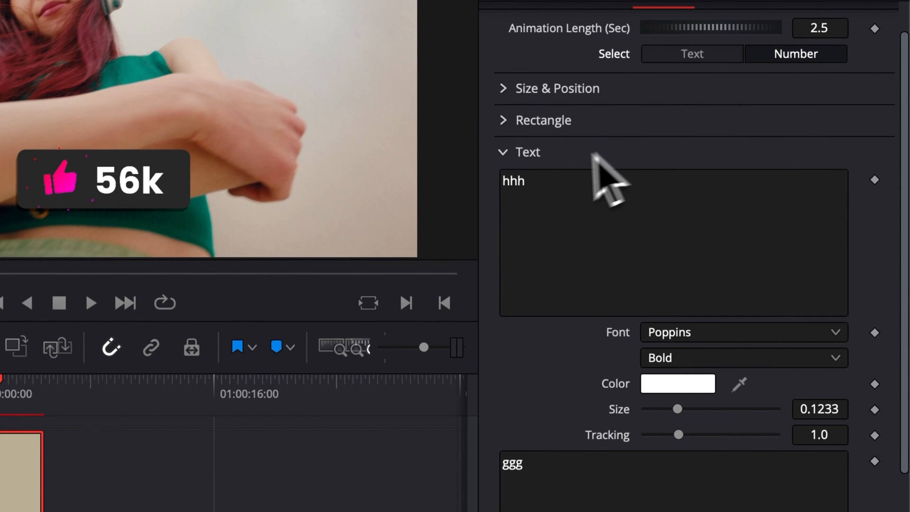
scroll("down", 3)
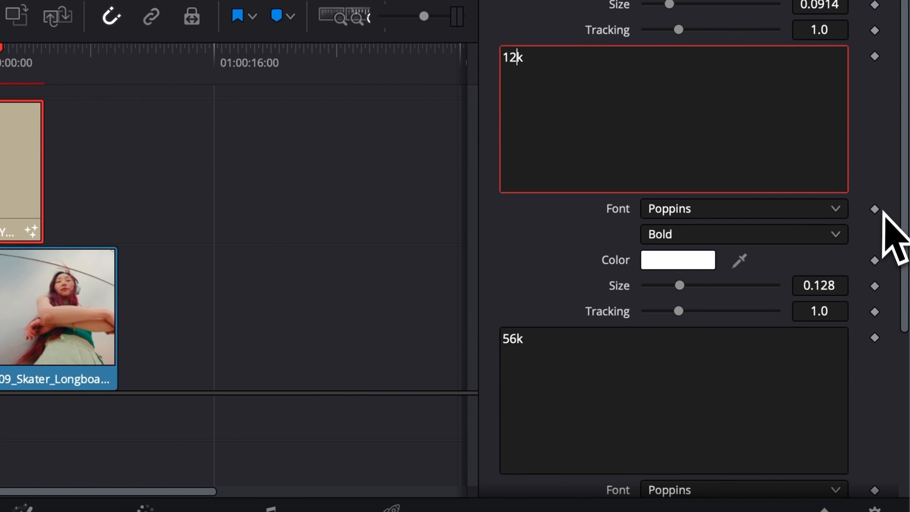
left_click(519, 343)
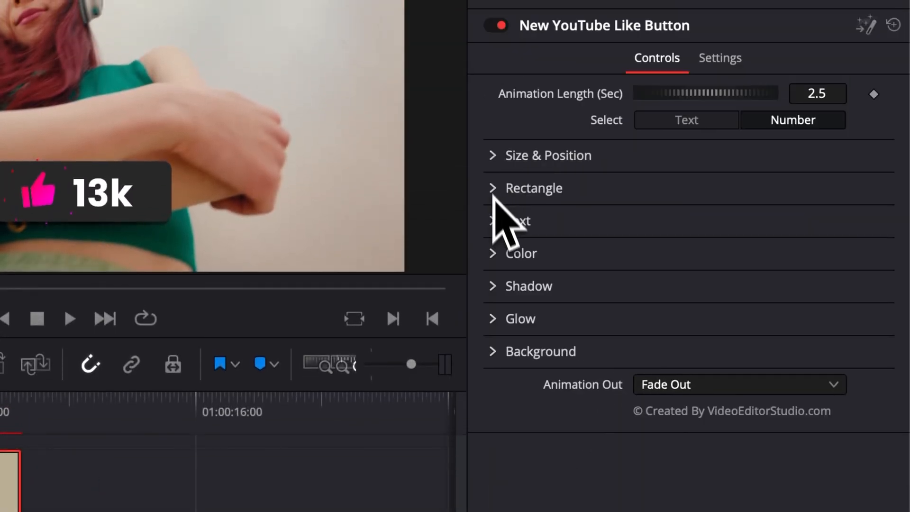
Keep Solid Color as the icon's fill type in the Color settings.
left_click(522, 254)
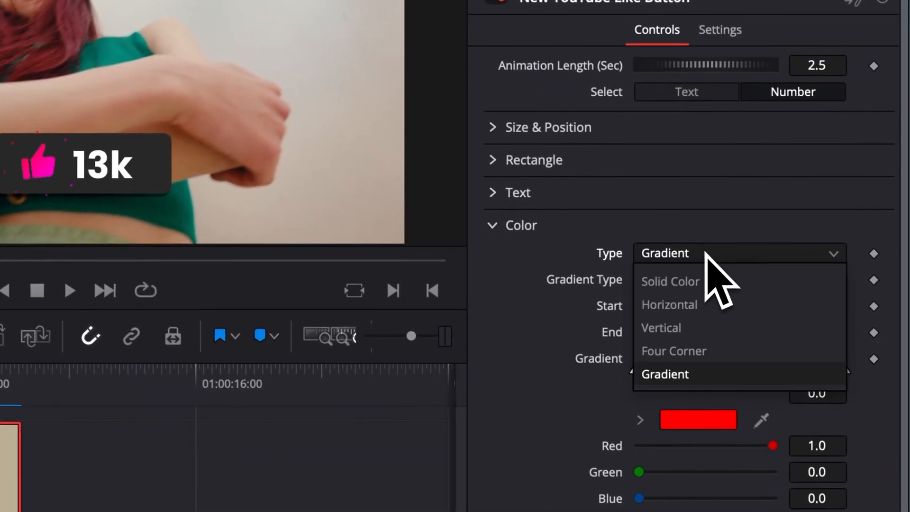
left_click(671, 281)
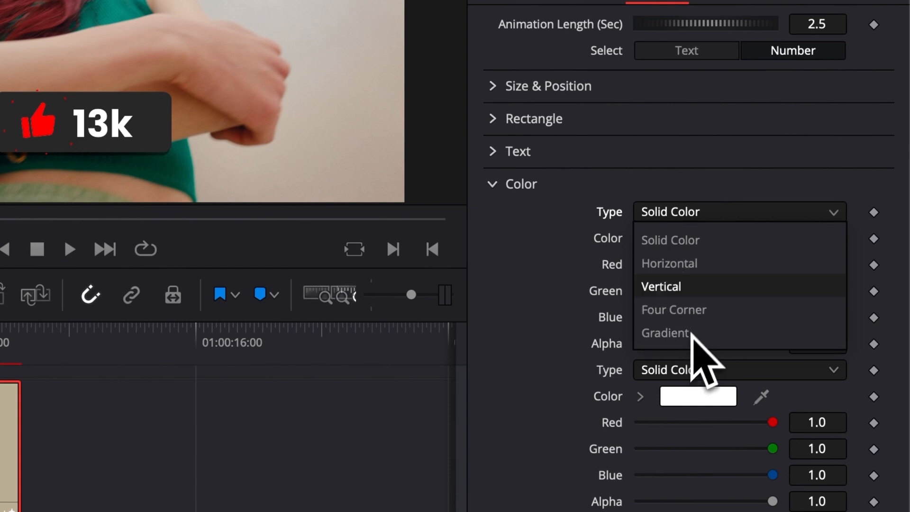
mouse_move(729, 222)
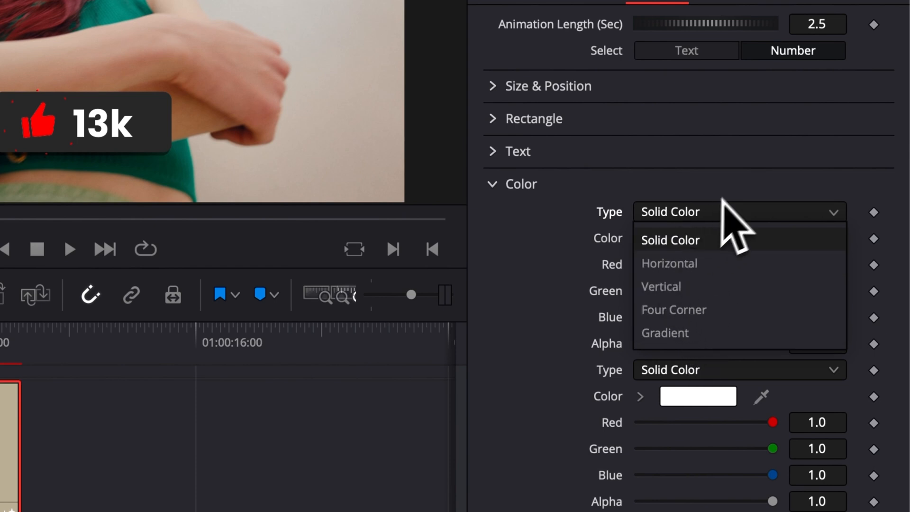
left_click(671, 240)
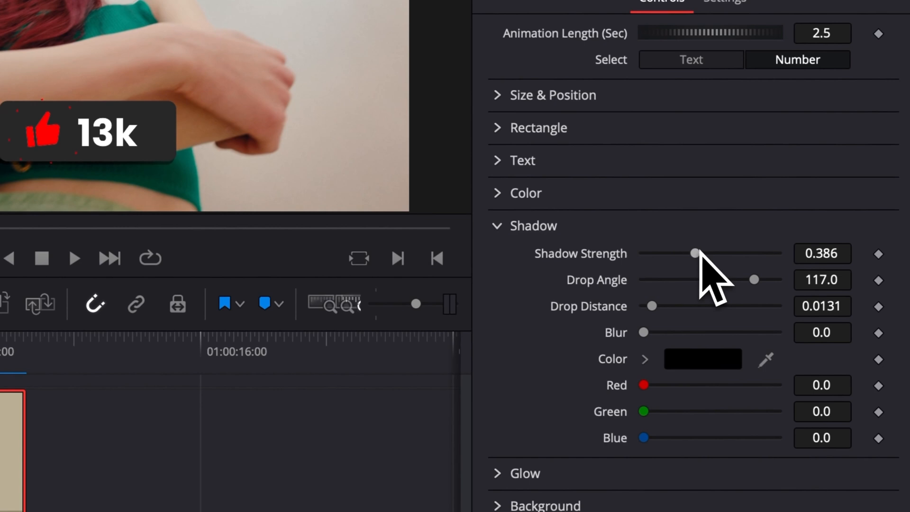
Set Shadow Strength to 1.0, Drop Angle to 129 and raise the Drop Distance.
left_click_drag(695, 253, 638, 252)
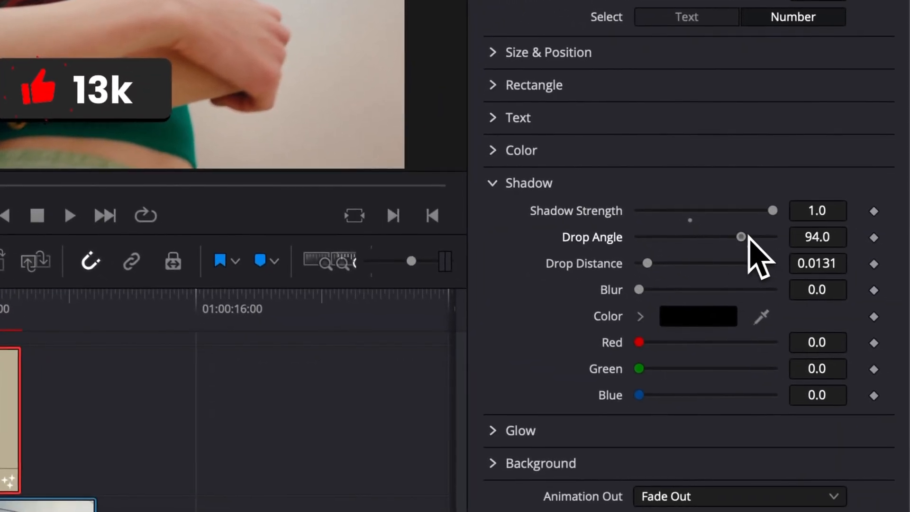
left_click_drag(742, 237, 750, 237)
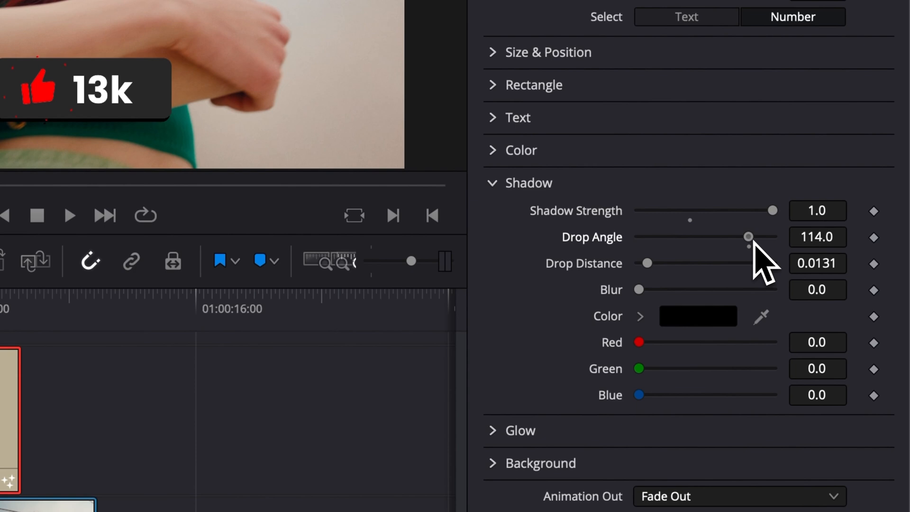
left_click_drag(749, 238, 754, 237)
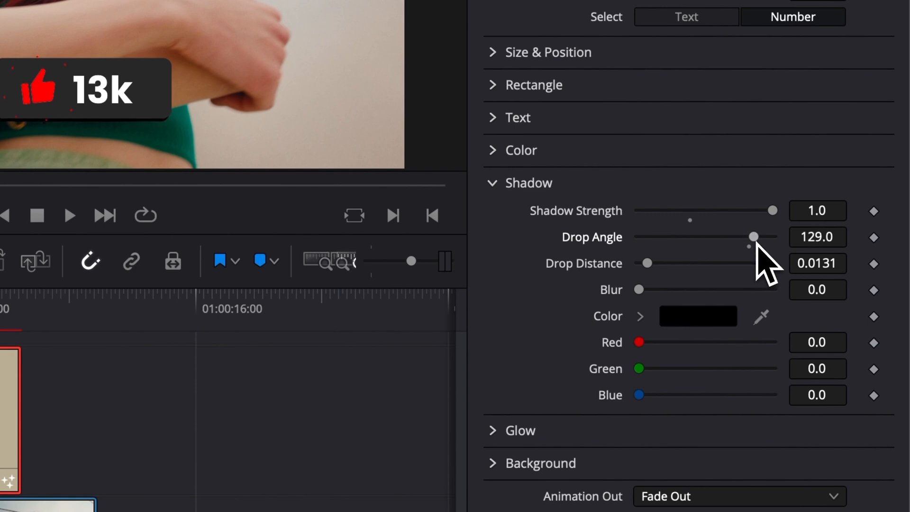
left_click(818, 264)
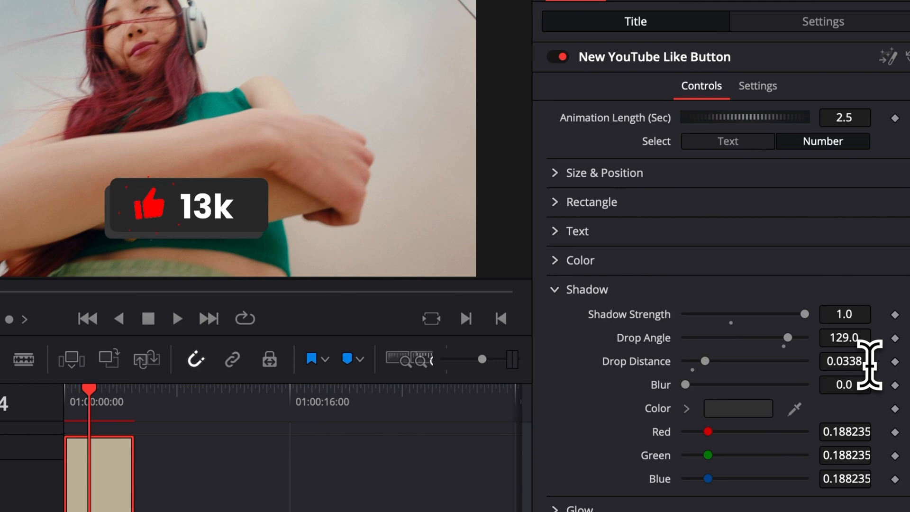
Make the shadow colour black and soften it with 0.26 blur.
left_click(845, 360)
type("0.041")
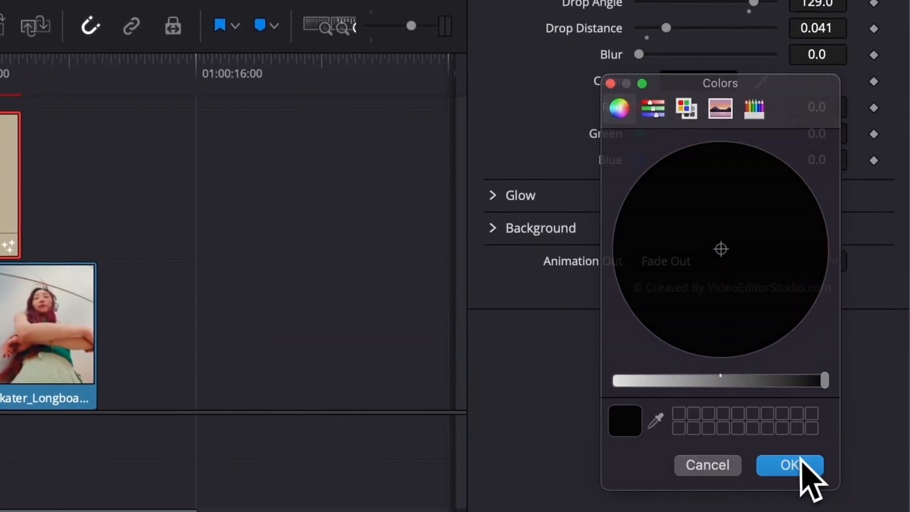
left_click(790, 465)
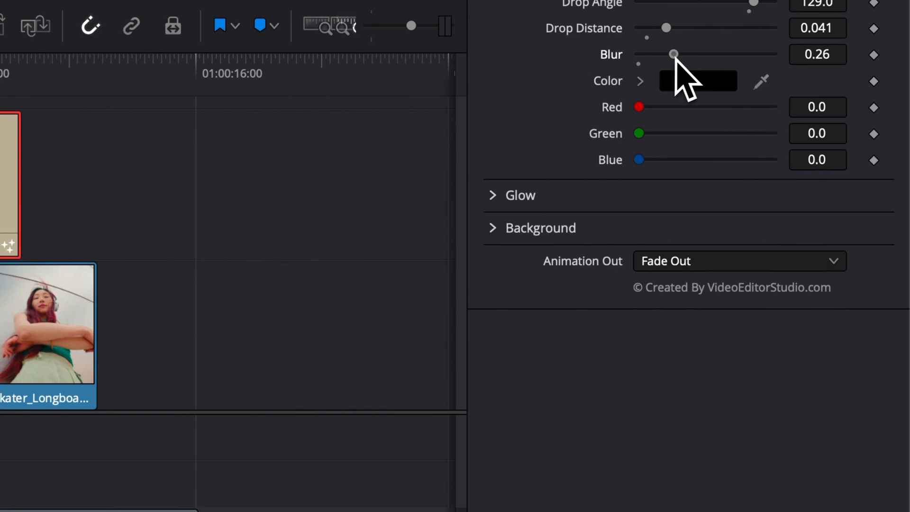
left_click_drag(674, 53, 736, 53)
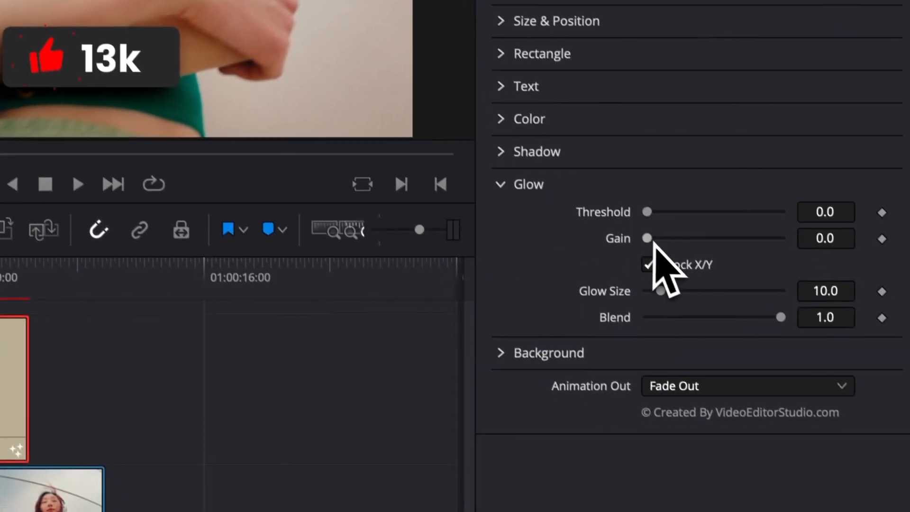
Set the like button's glow gain to about 0.669 and glow size to 15.
left_click_drag(649, 237, 659, 228)
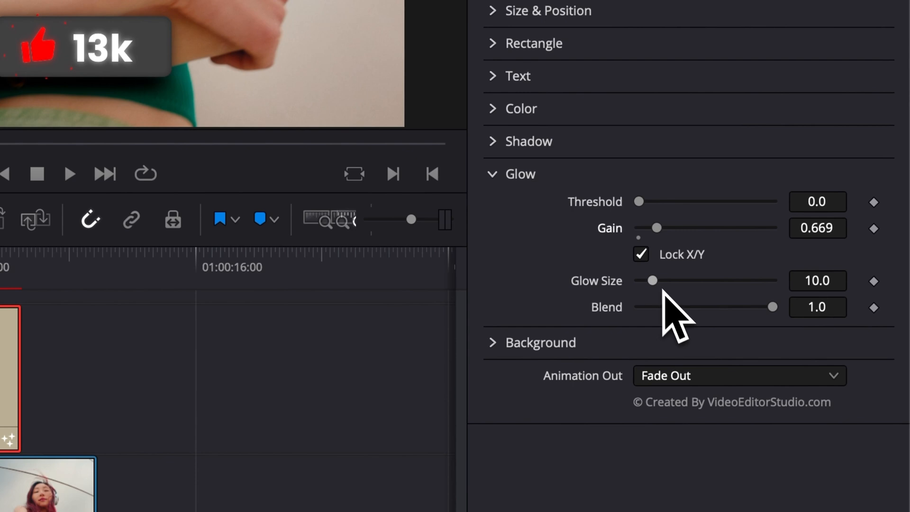
left_click_drag(652, 280, 700, 281)
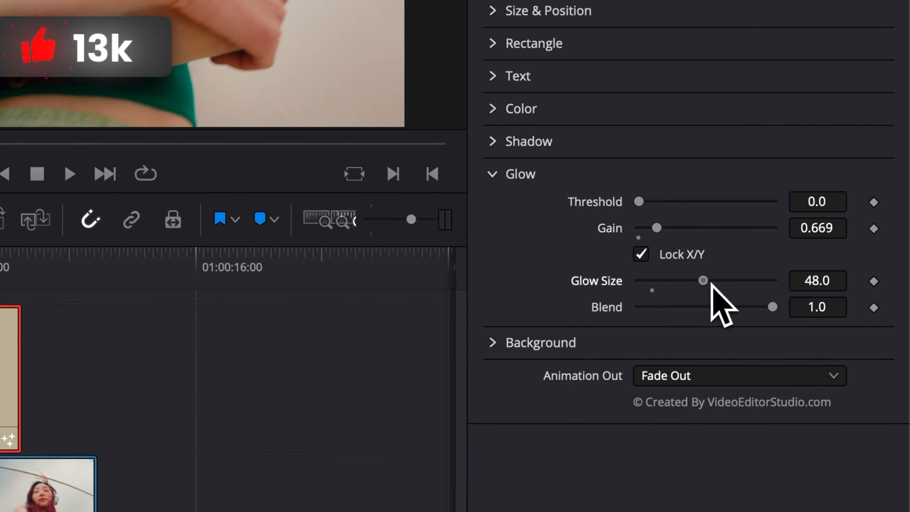
left_click_drag(700, 281, 652, 280)
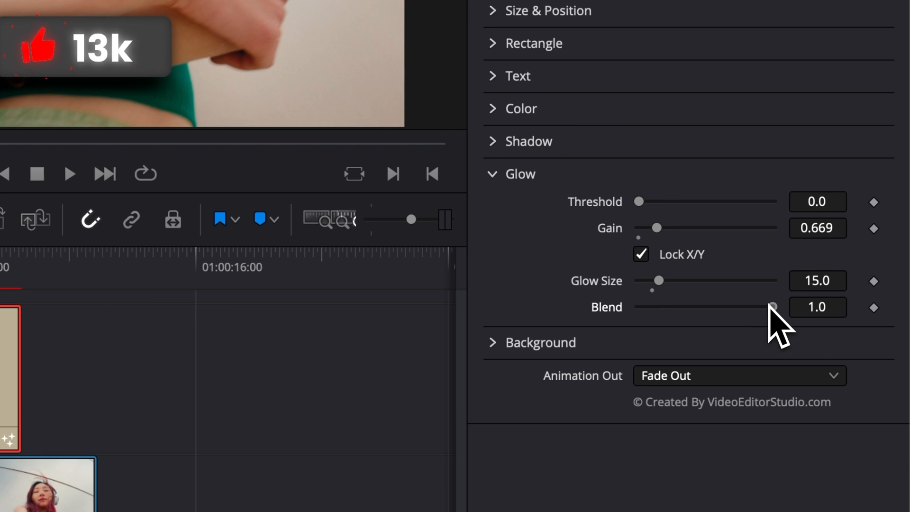
left_click_drag(774, 306, 741, 307)
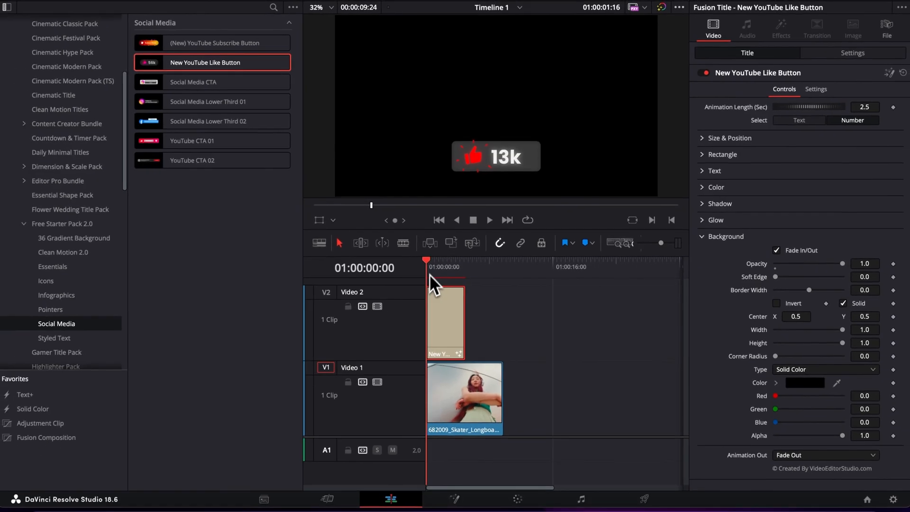
Enable background Fade In/Out with opacity 0.614 and width 0.488.
left_click(489, 220)
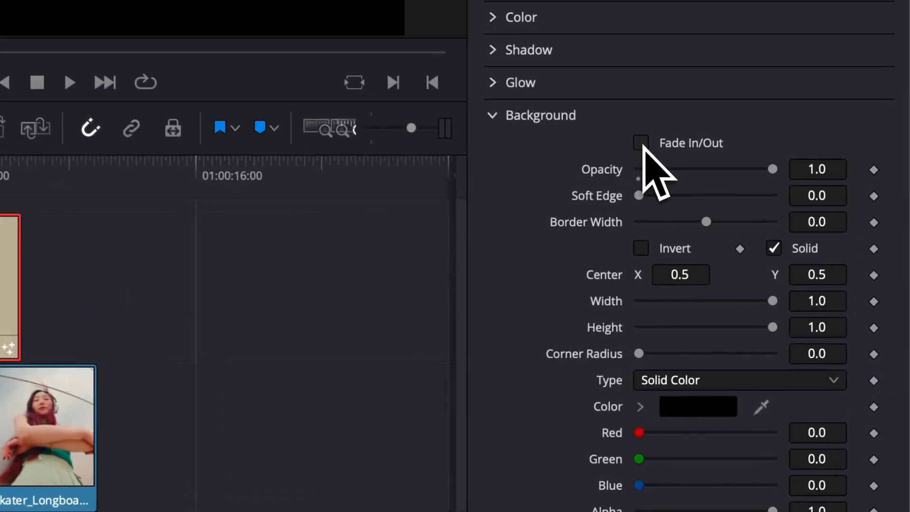
left_click(641, 142)
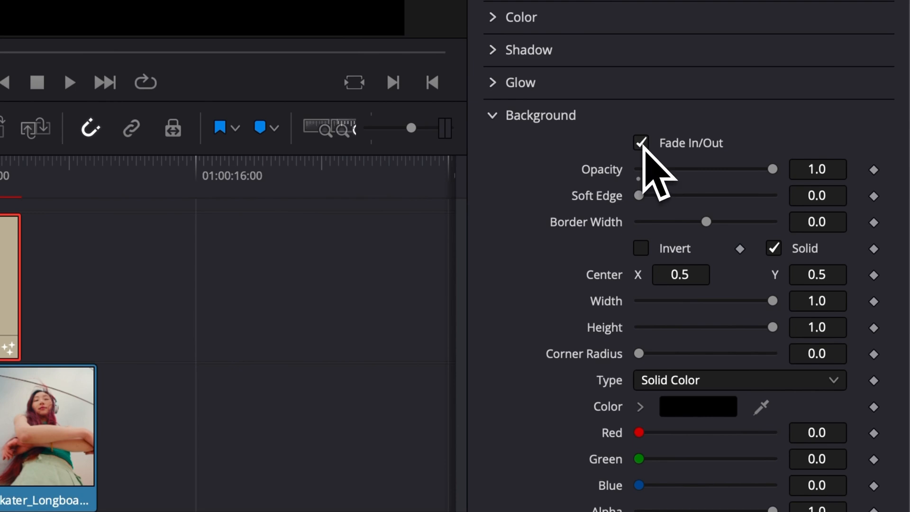
left_click_drag(772, 169, 722, 168)
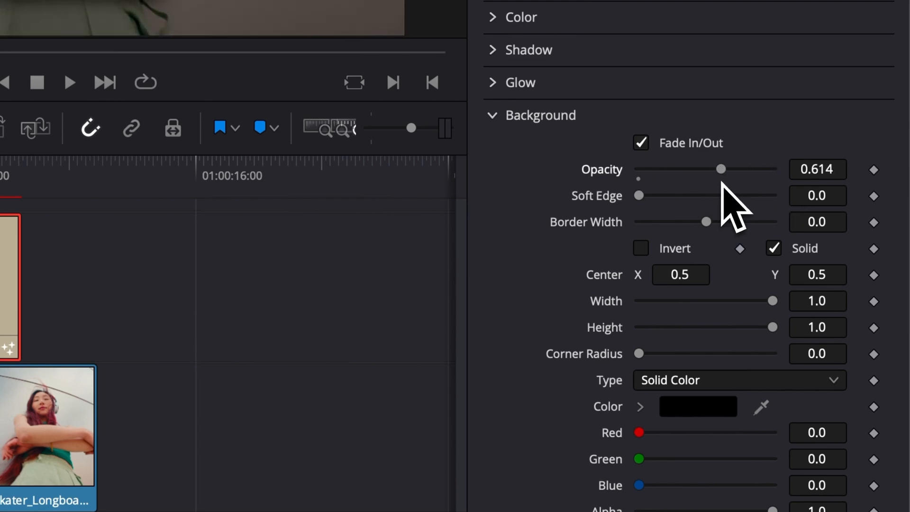
mouse_move(669, 230)
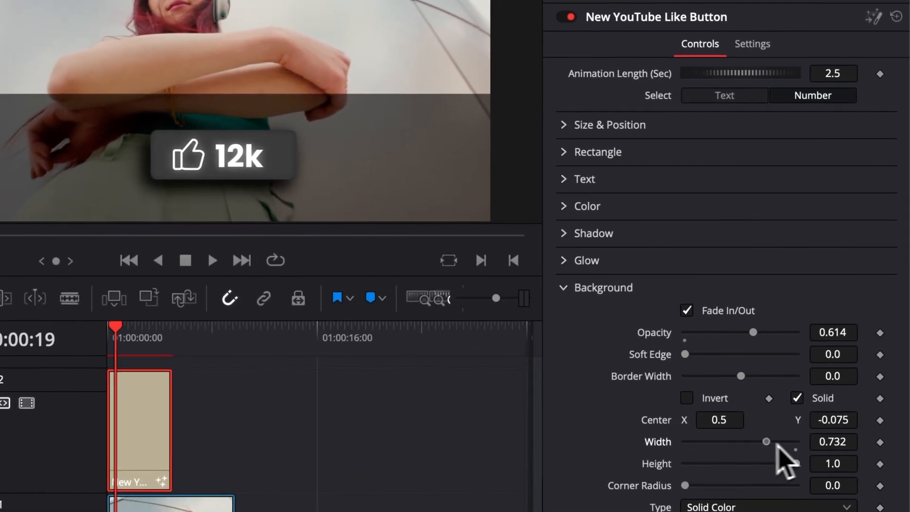
left_click_drag(765, 442, 722, 442)
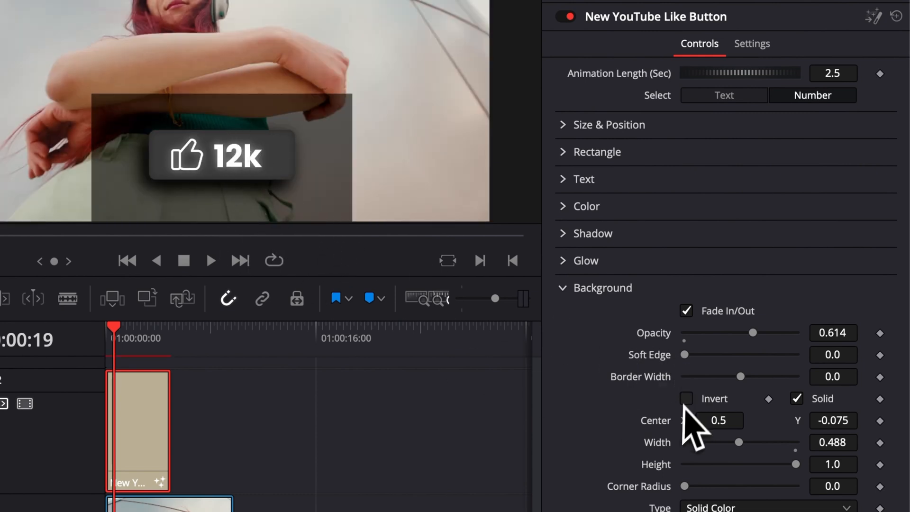
Invert the background to darken outside it and soften its edge to 0.126.
left_click(687, 398)
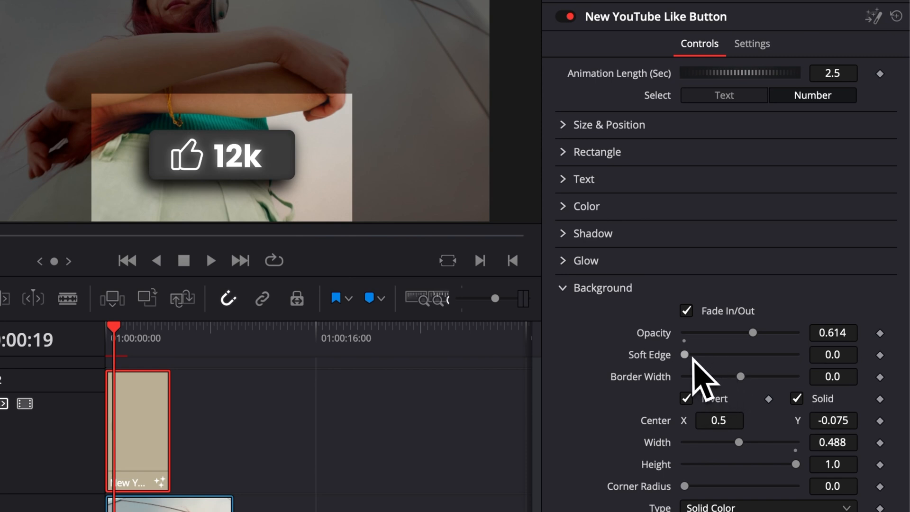
left_click_drag(684, 355, 755, 355)
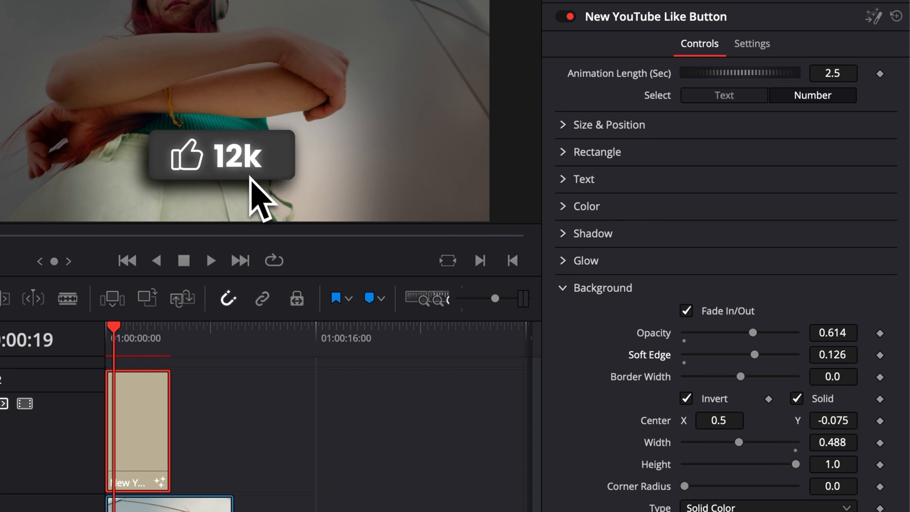
scroll("down", 3)
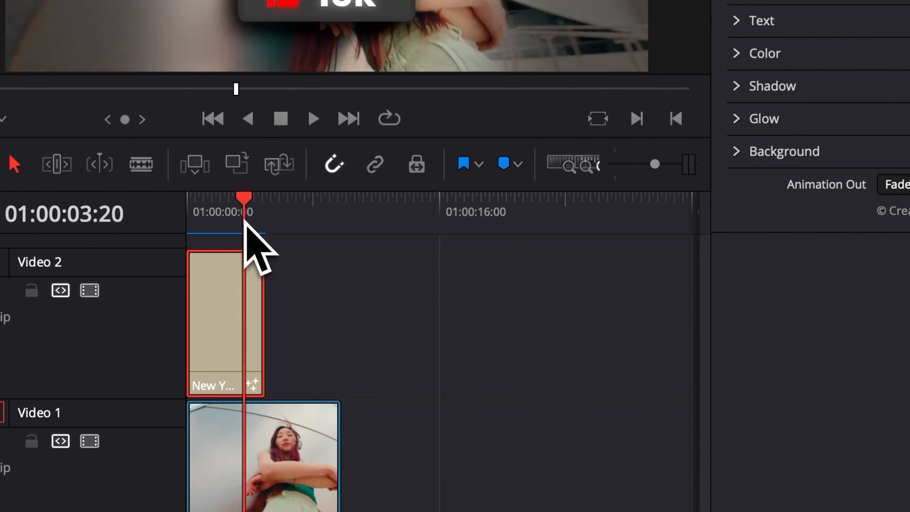
Choose Sink Down as the title's Animation Out.
left_click(899, 184)
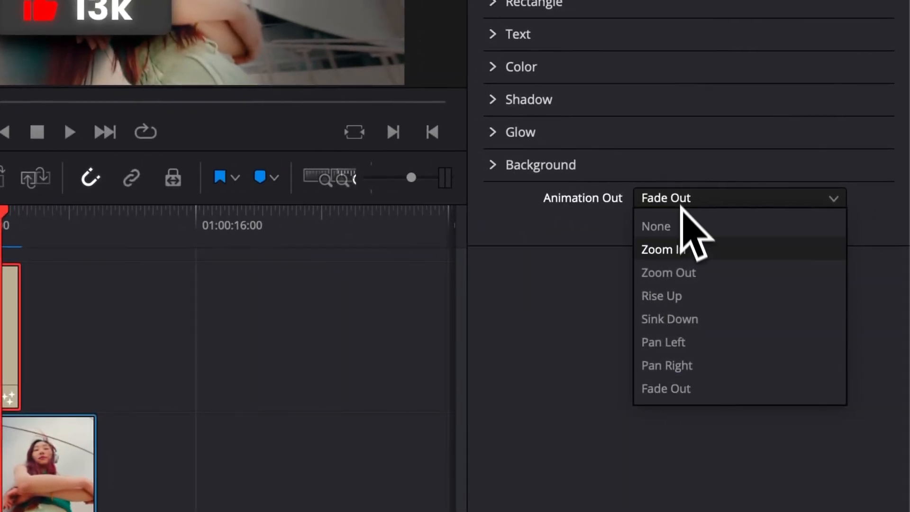
left_click(670, 319)
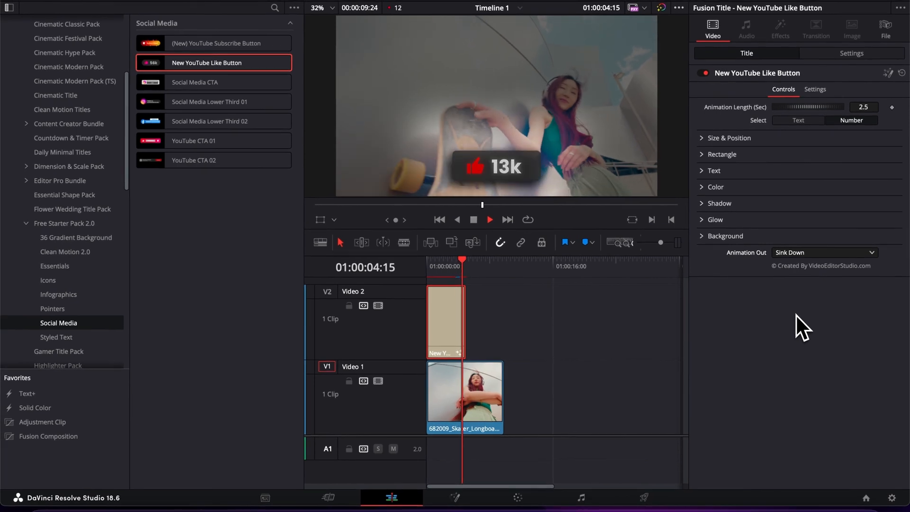
left_click(825, 253)
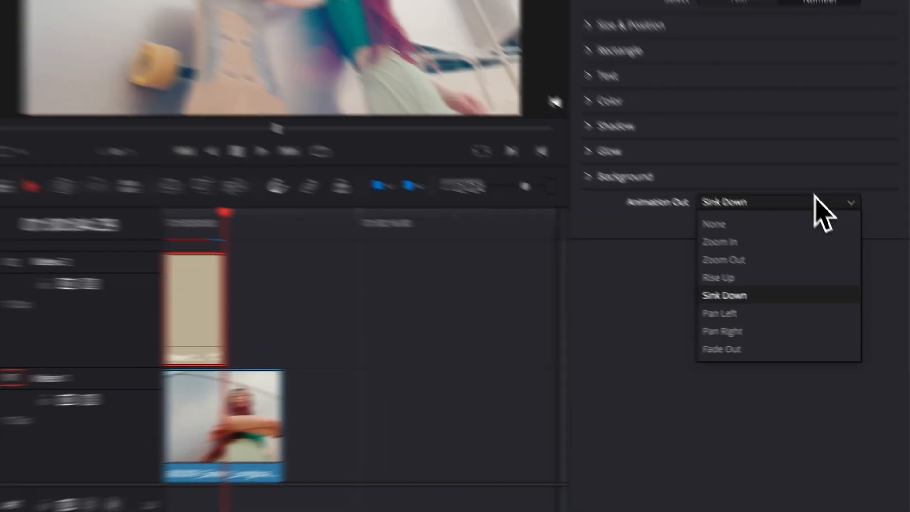